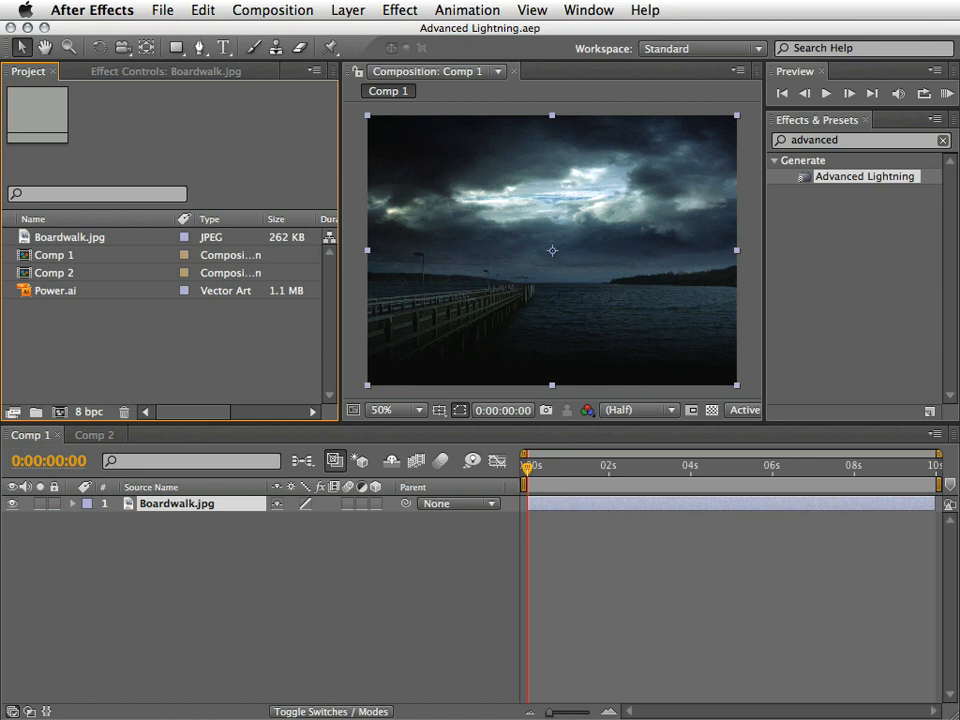
mouse_move(872, 180)
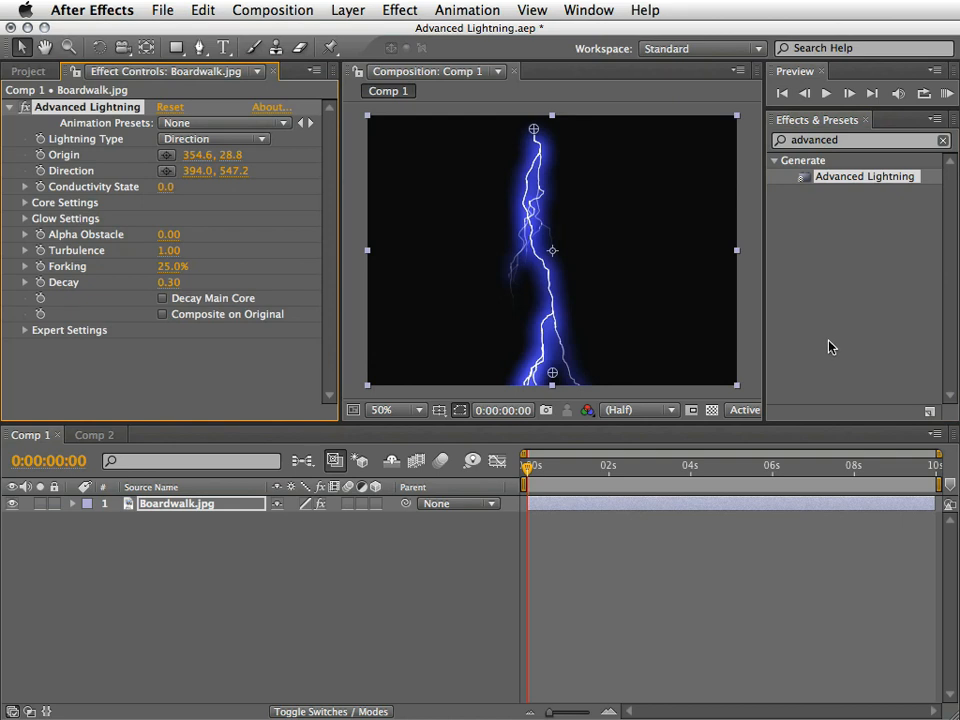
mouse_move(831, 347)
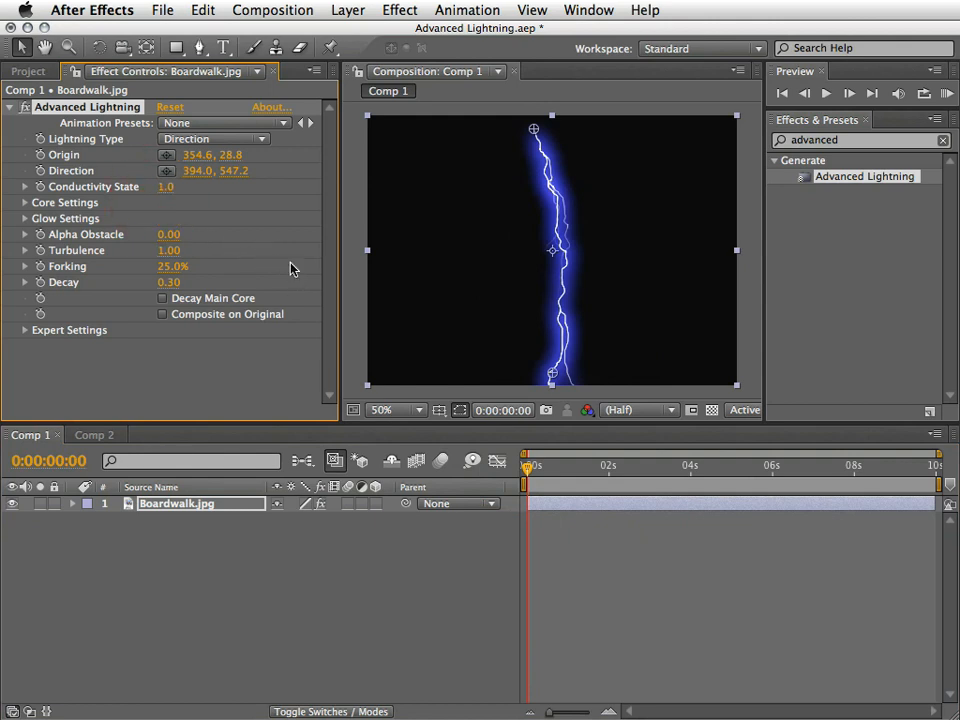
mouse_move(90, 247)
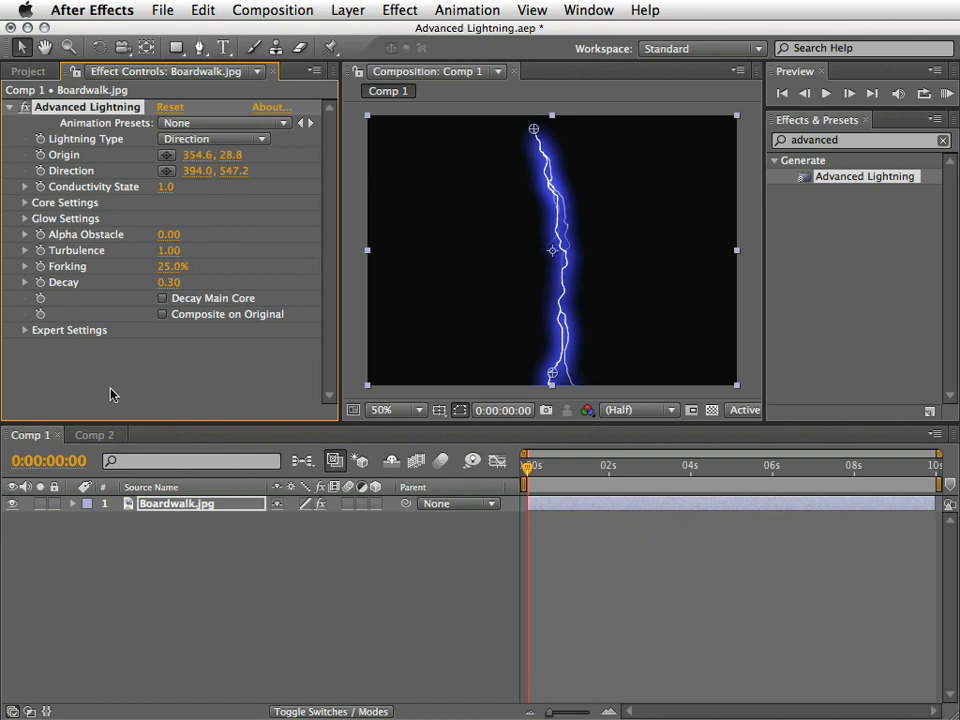
mouse_move(117, 388)
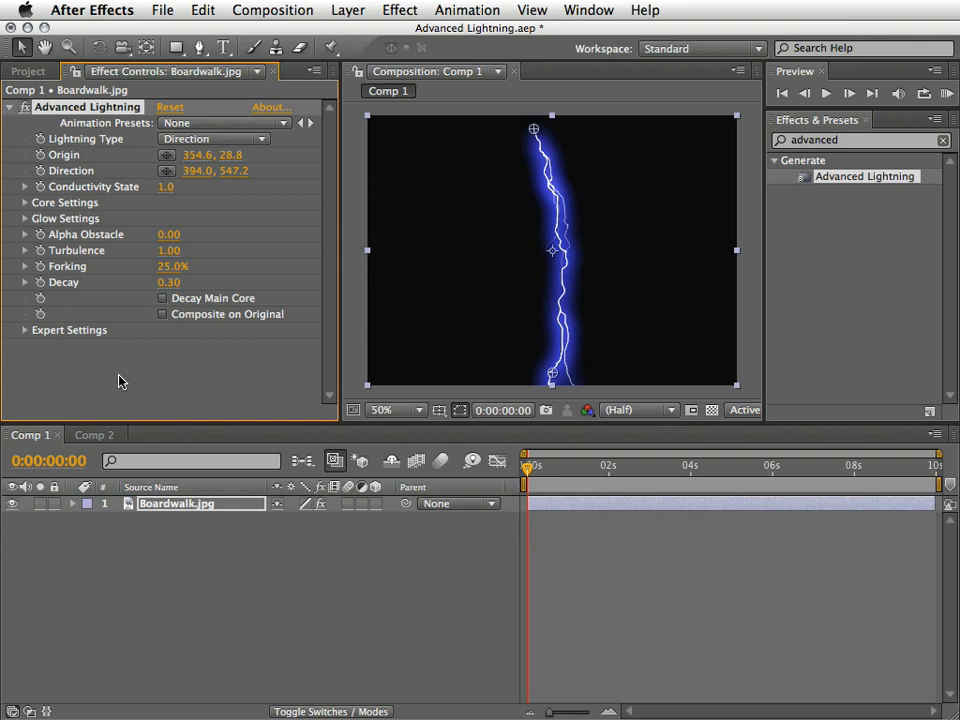
mouse_move(117, 383)
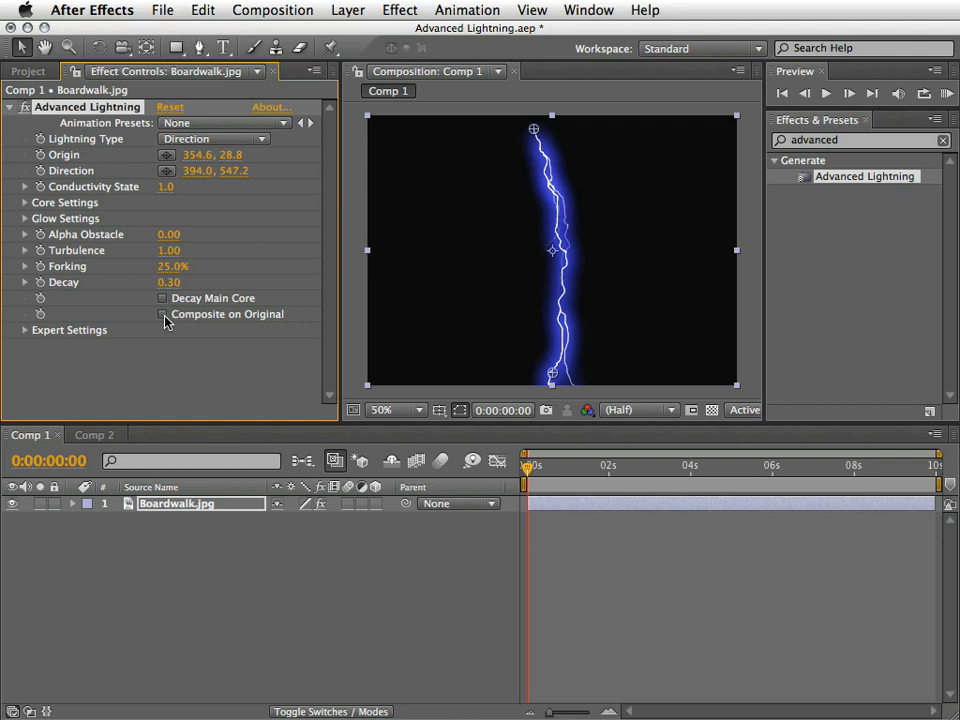
Step: Composite the lightning over the Boardwalk photo and move the bolt's start into the bright clouds
left_click(162, 313)
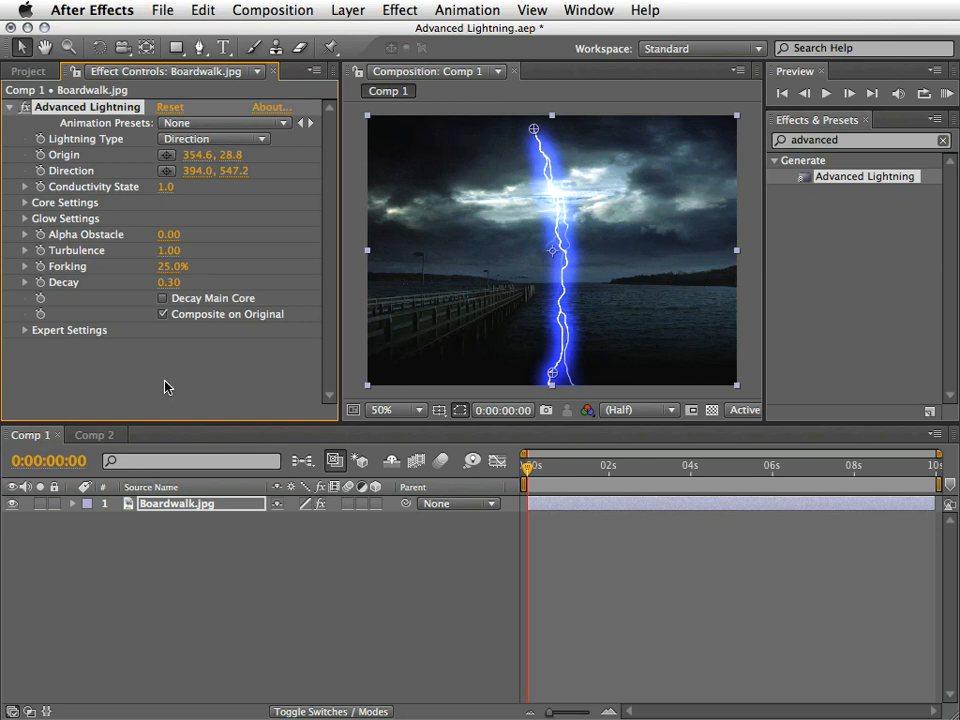
mouse_move(167, 383)
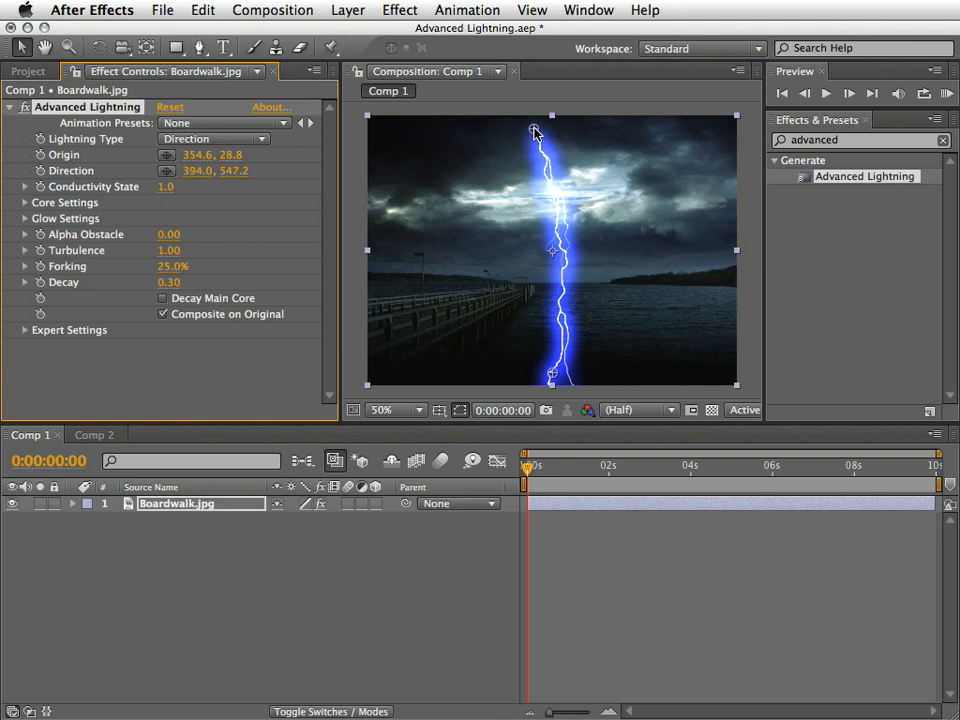
left_click_drag(535, 133, 582, 189)
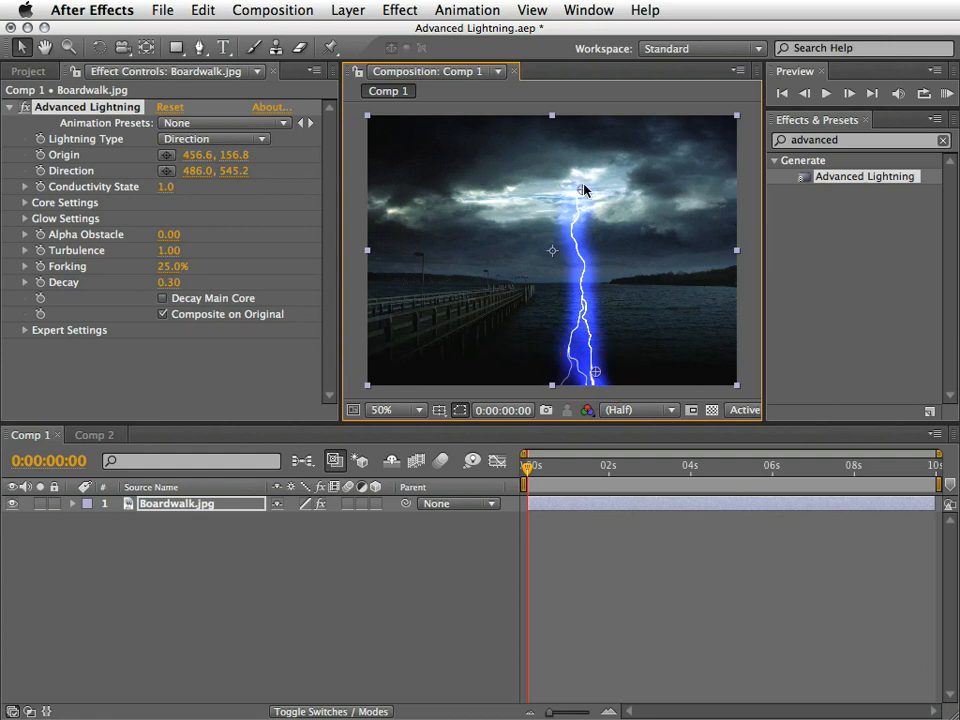
left_click_drag(585, 190, 610, 175)
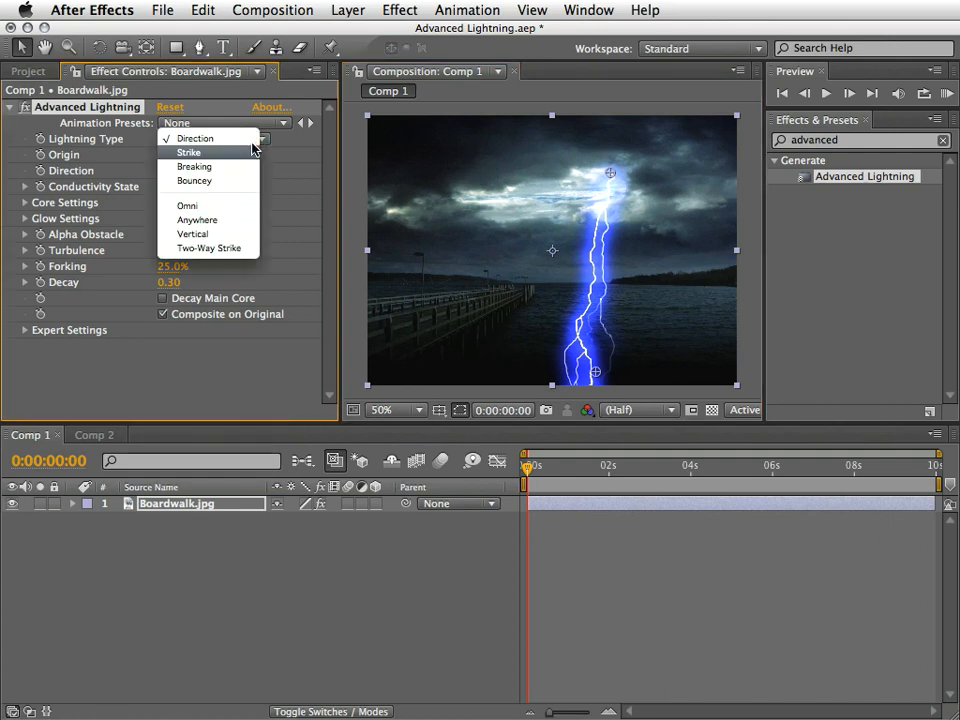
Step: Try the Bouncey, Vertical, Anywhere, Two-Way Strike and Omni lightning types, then keep Breaking
left_click(194, 166)
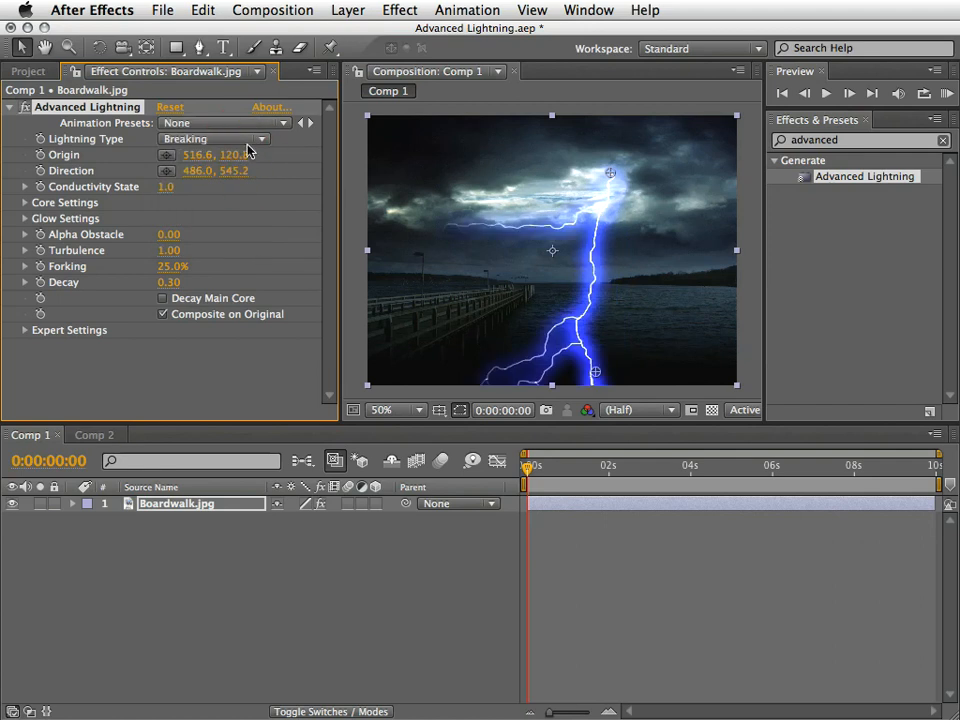
left_click(214, 138)
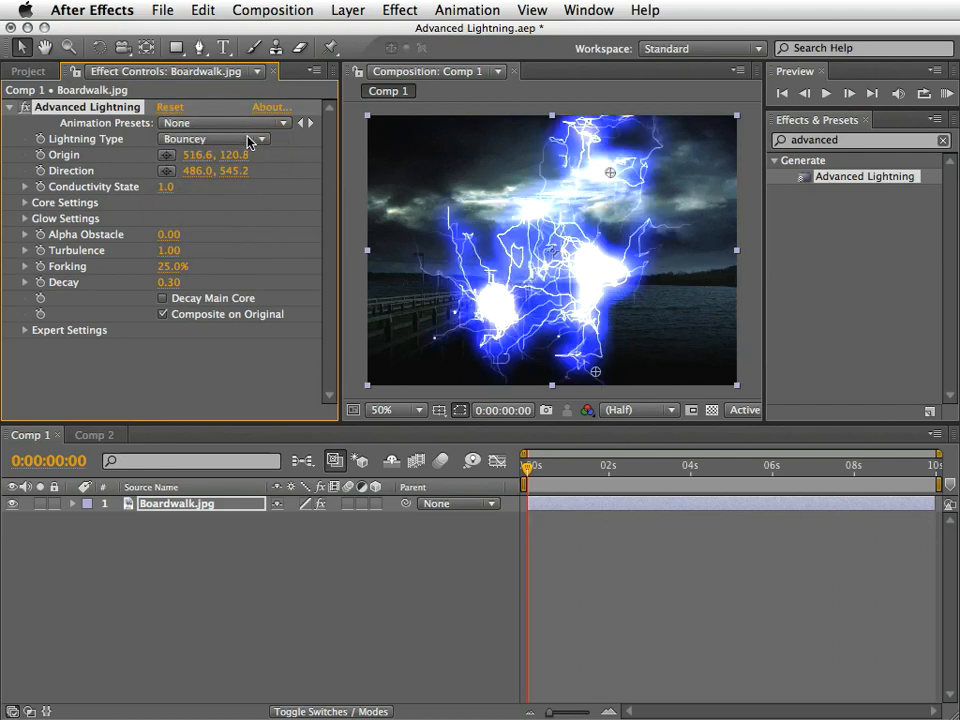
left_click(213, 138)
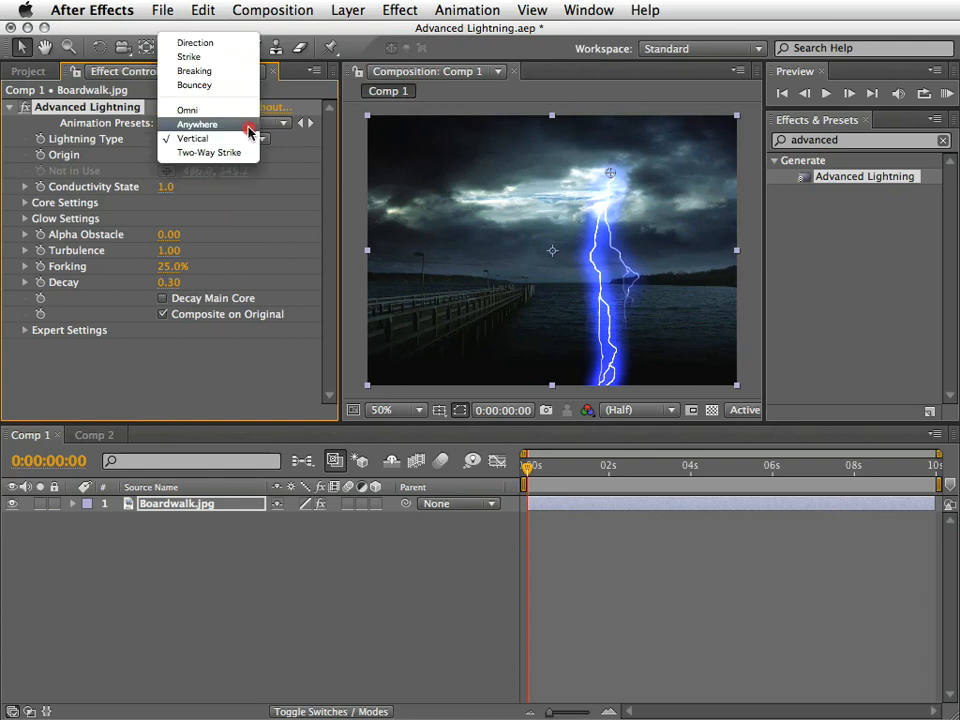
left_click(209, 166)
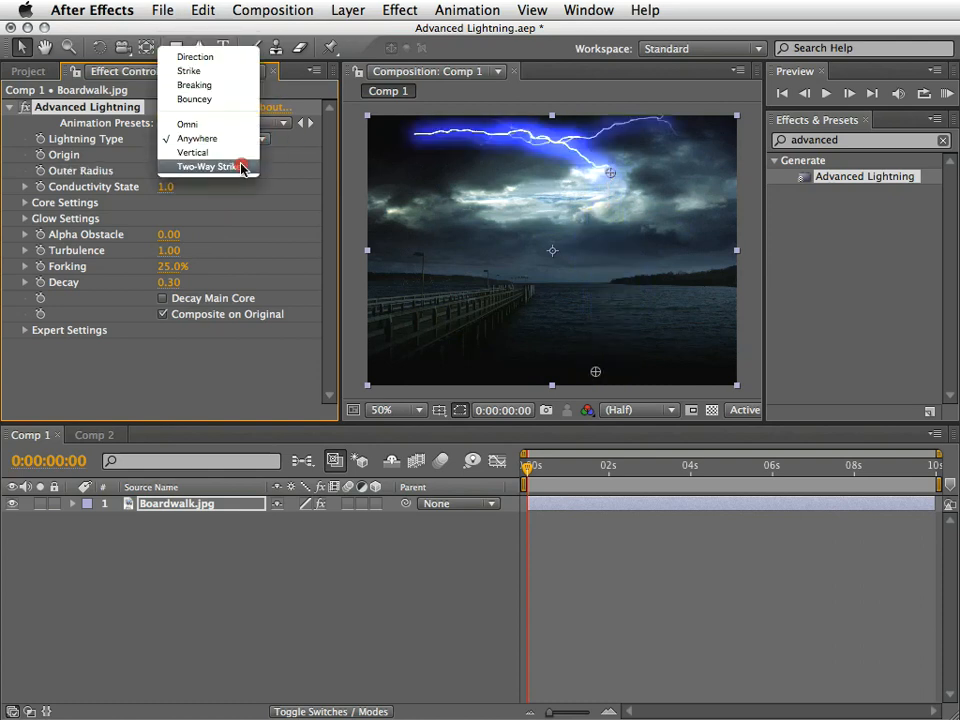
left_click(207, 166)
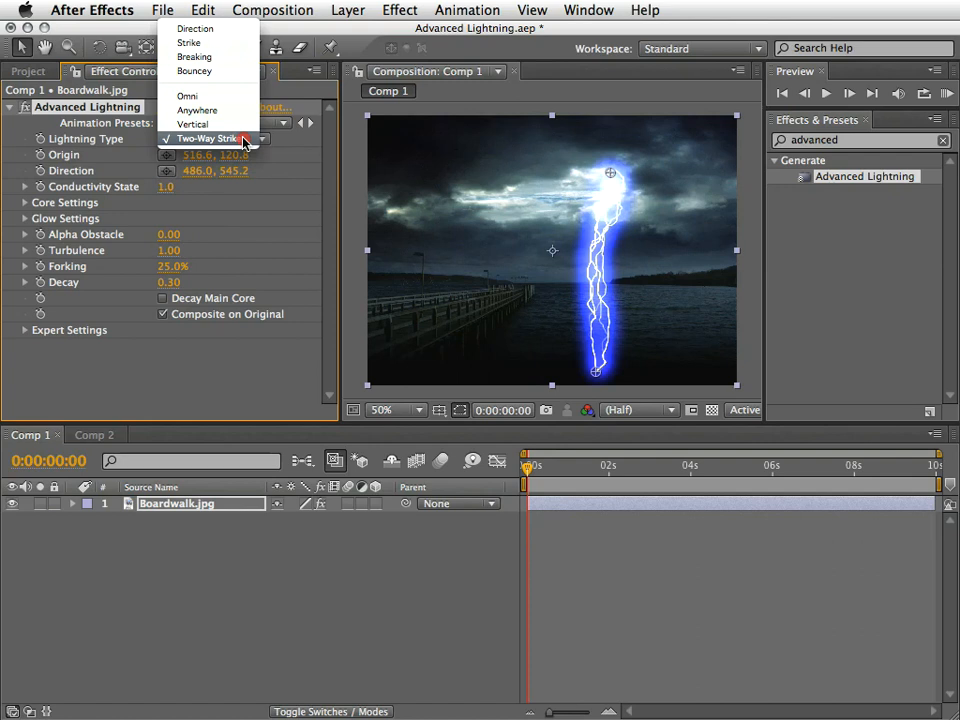
mouse_move(210, 56)
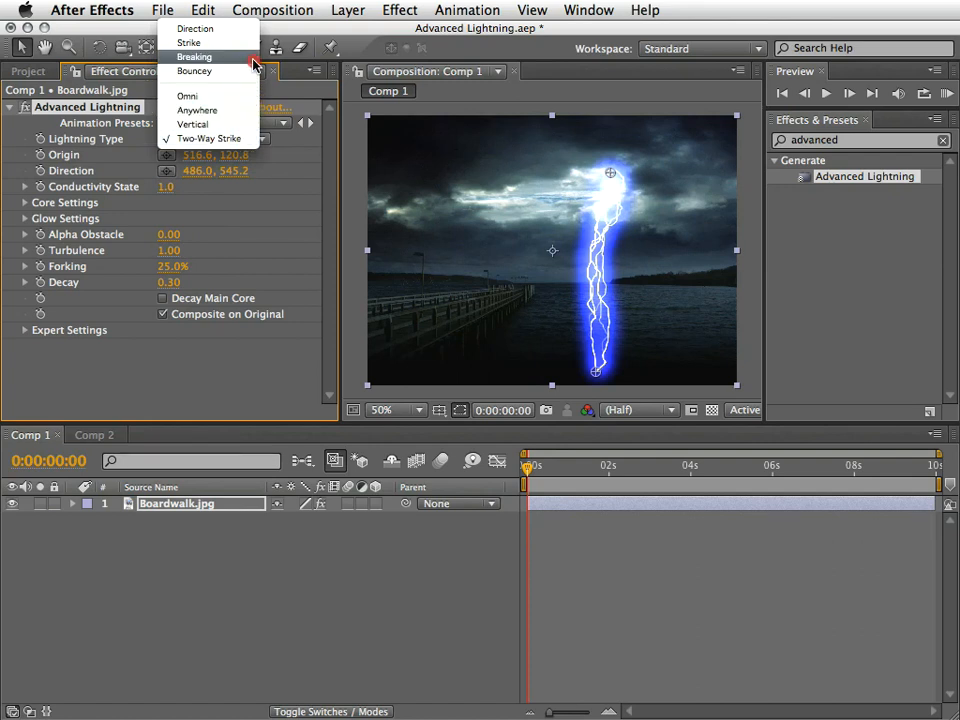
left_click(187, 138)
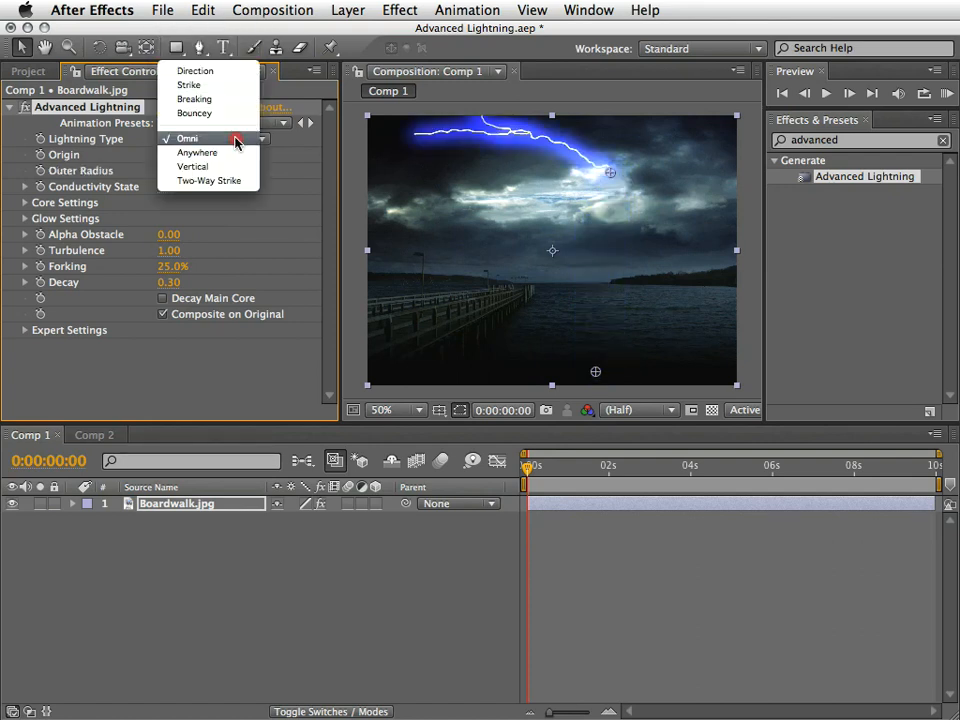
mouse_move(194, 99)
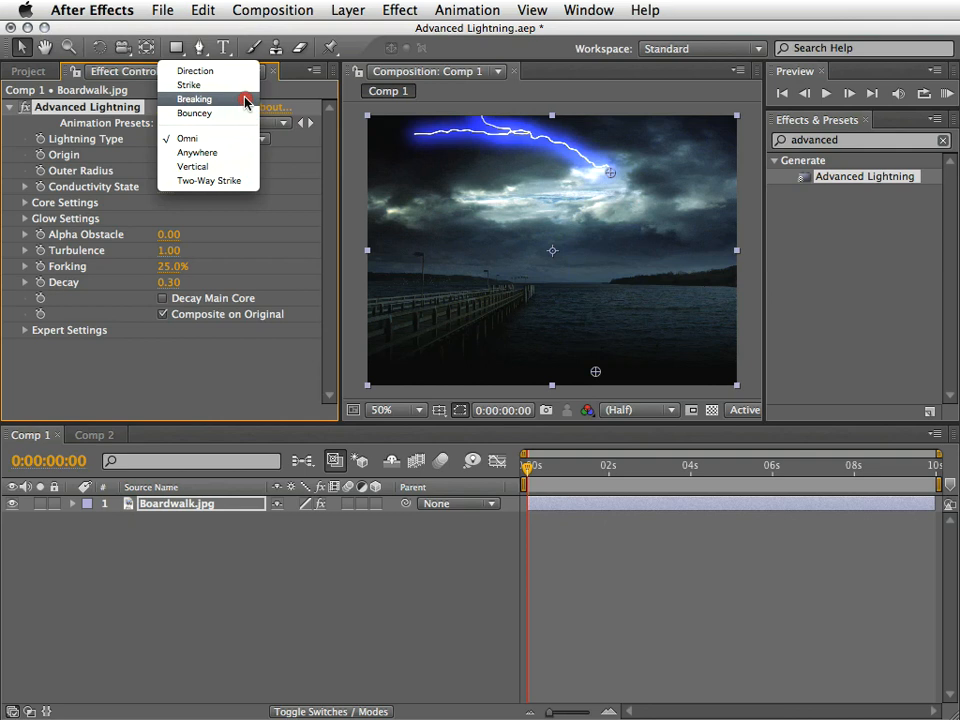
left_click(194, 99)
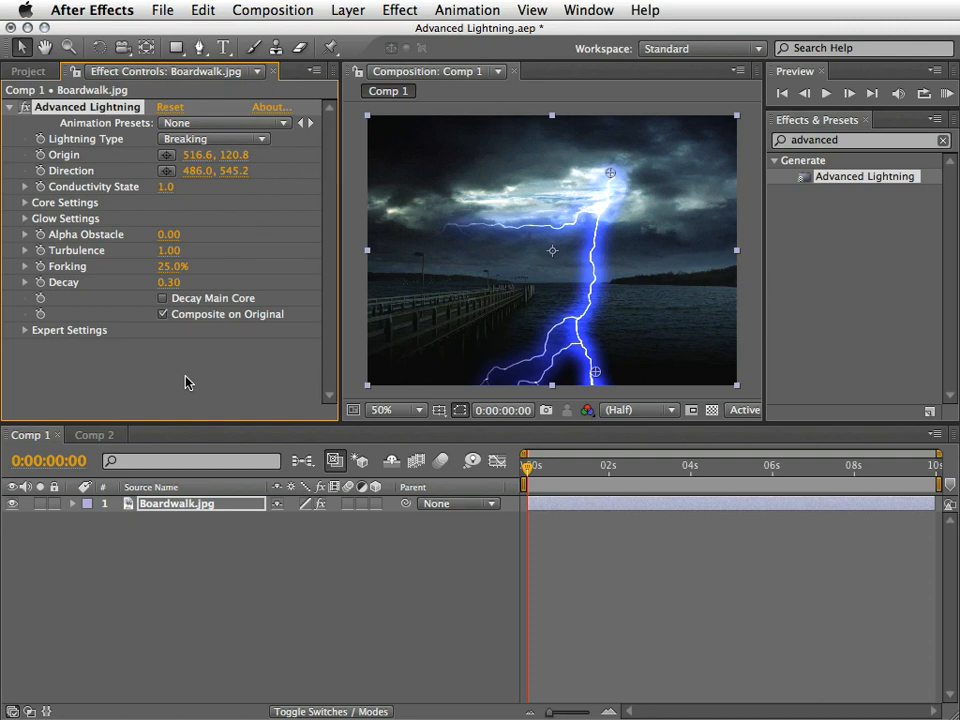
mouse_move(188, 385)
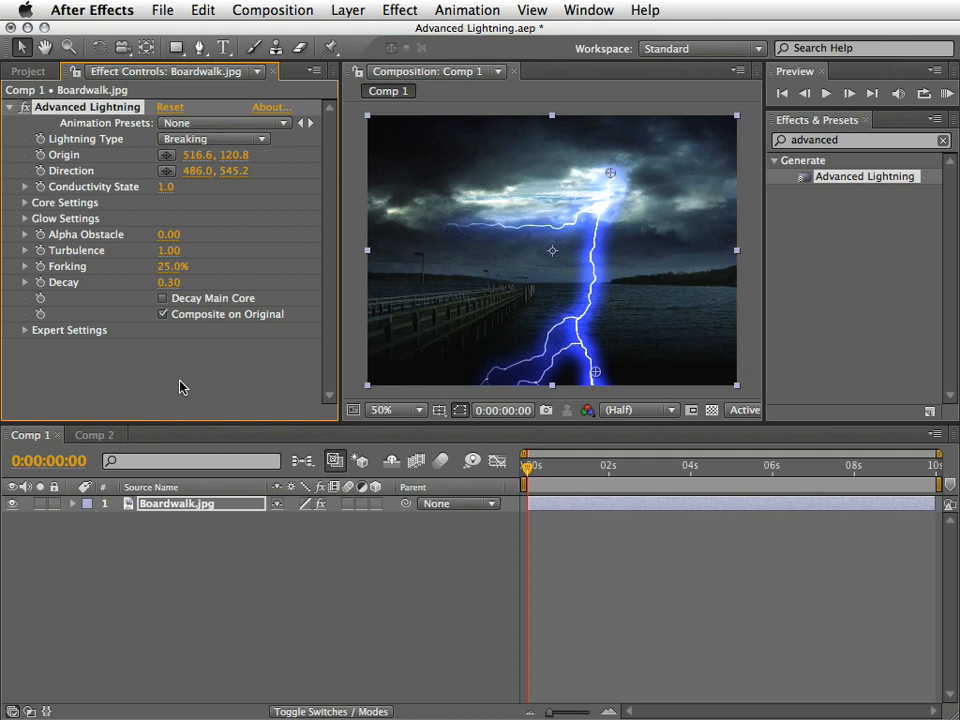
mouse_move(115, 195)
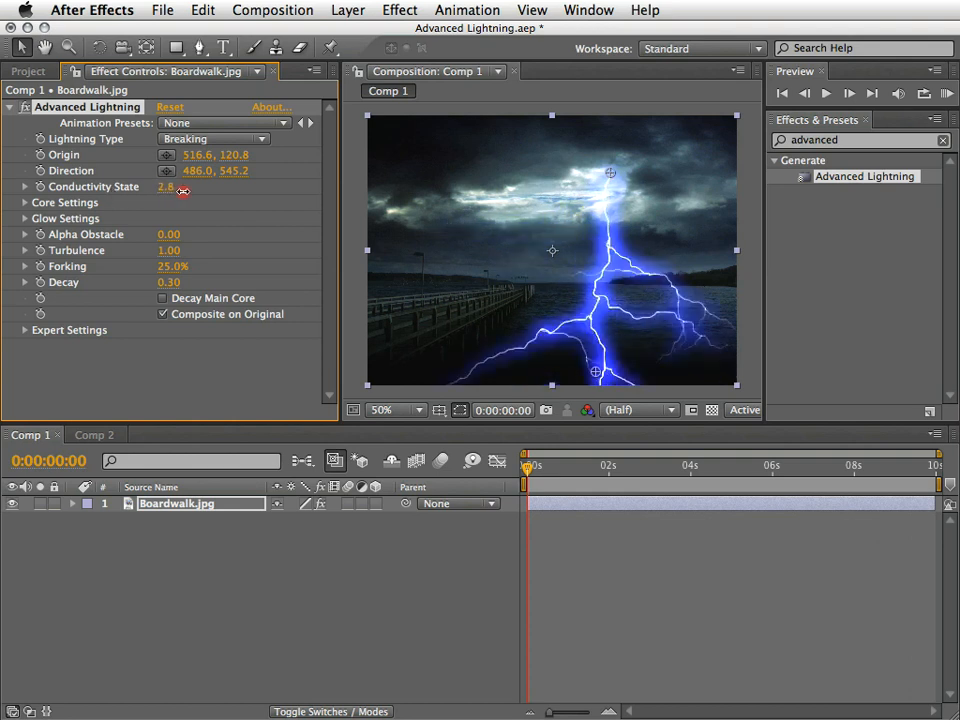
Step: Scrub Conductivity State through several values, leaving it at 1.2
left_click_drag(165, 187, 230, 187)
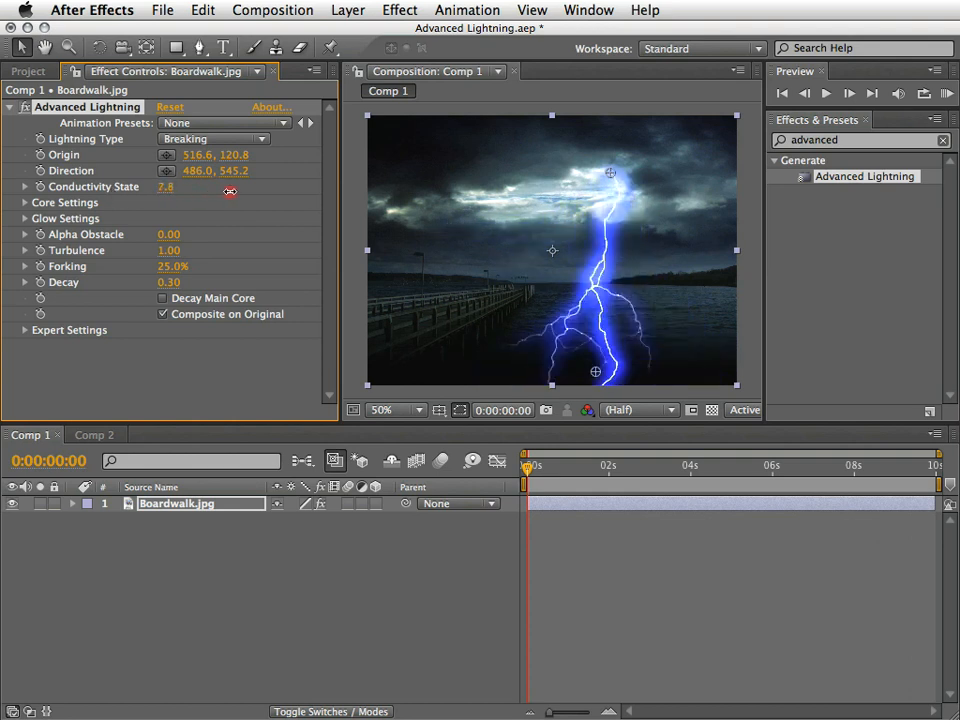
left_click_drag(166, 187, 280, 187)
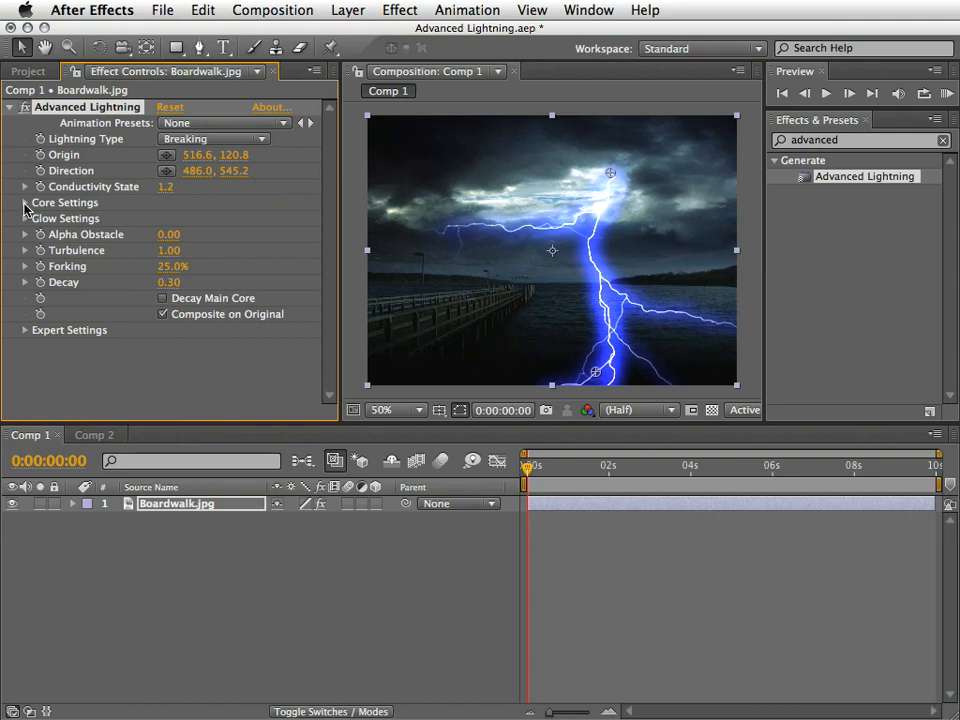
Step: Expand Core and Glow Settings to review the white 77% core and blue 50% glow
left_click(24, 202)
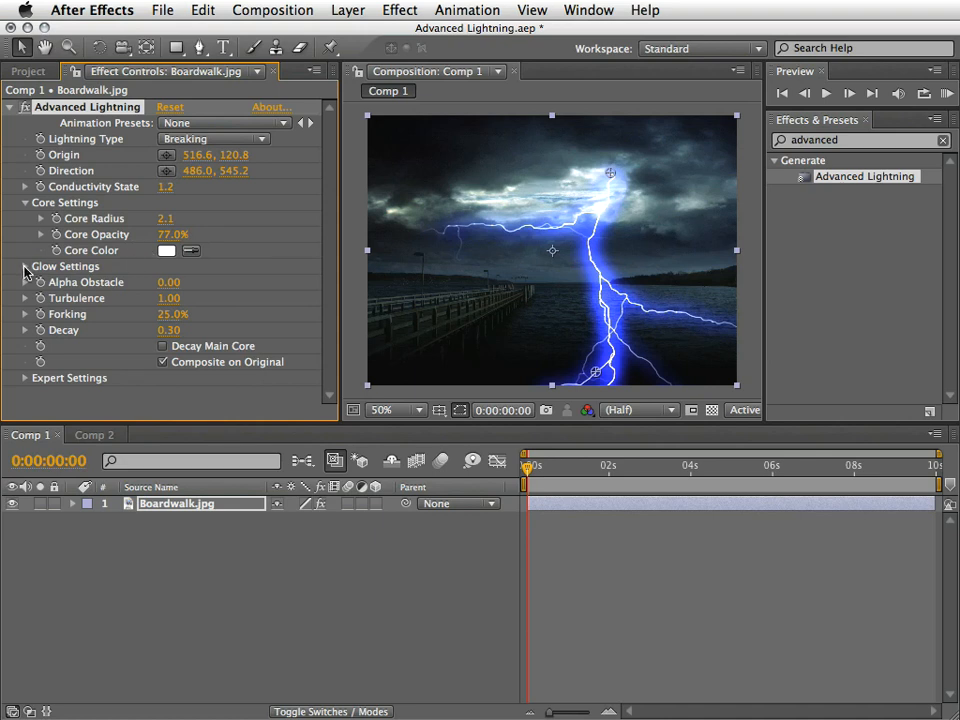
left_click(25, 266)
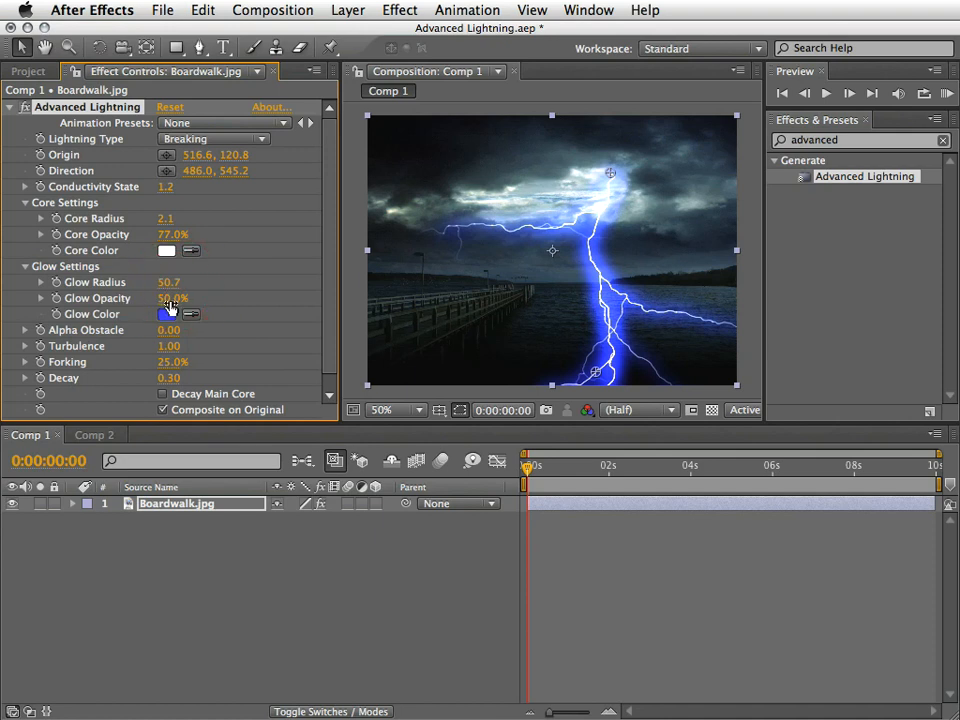
left_click(169, 298)
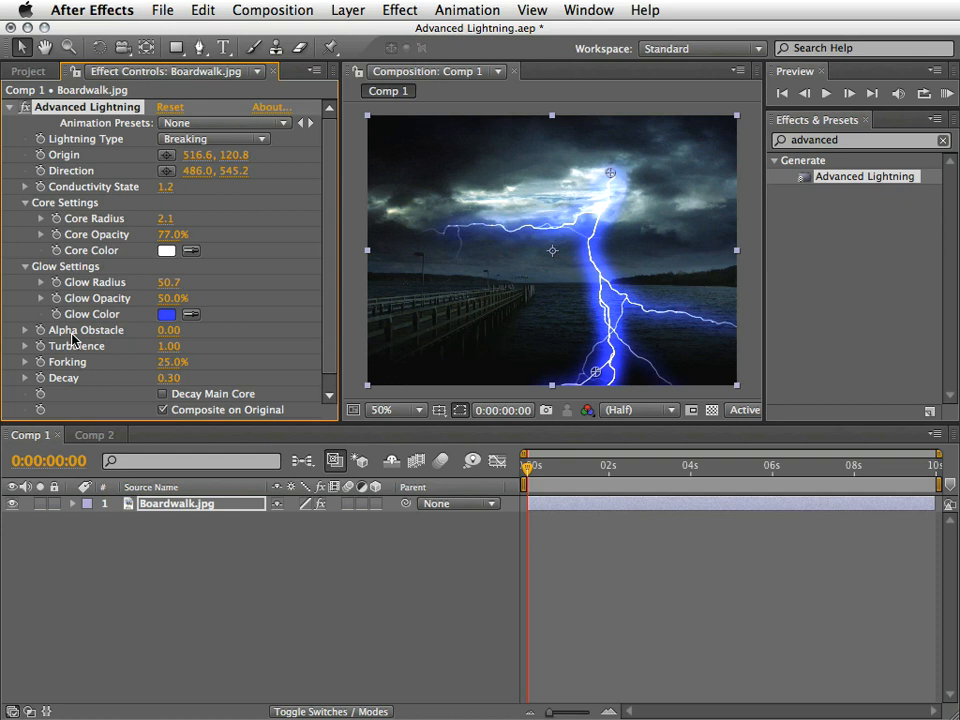
mouse_move(50, 349)
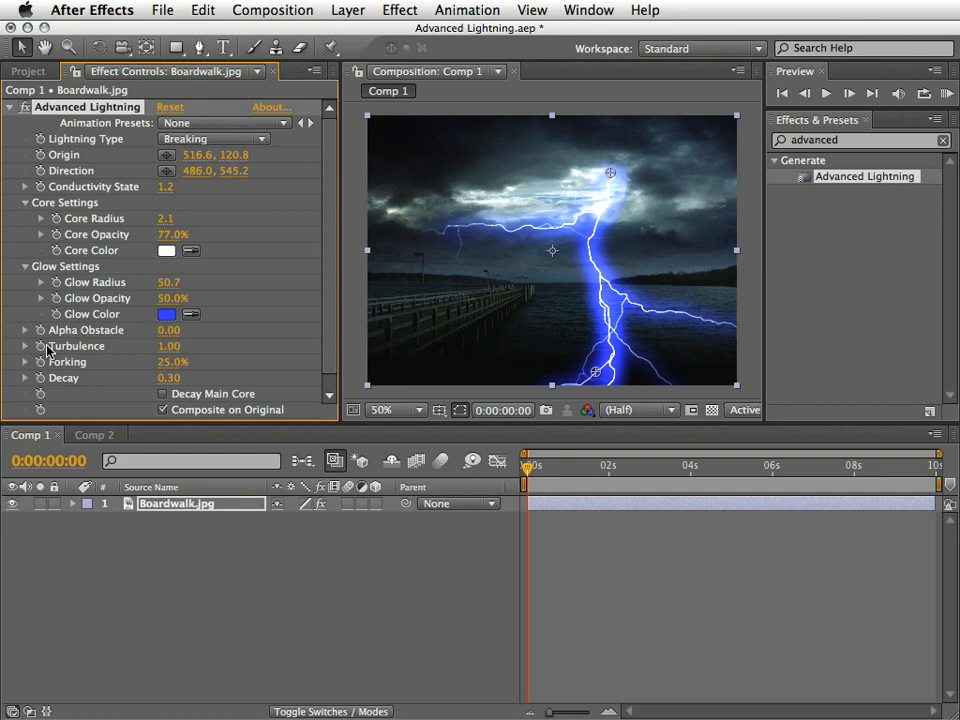
mouse_move(25, 362)
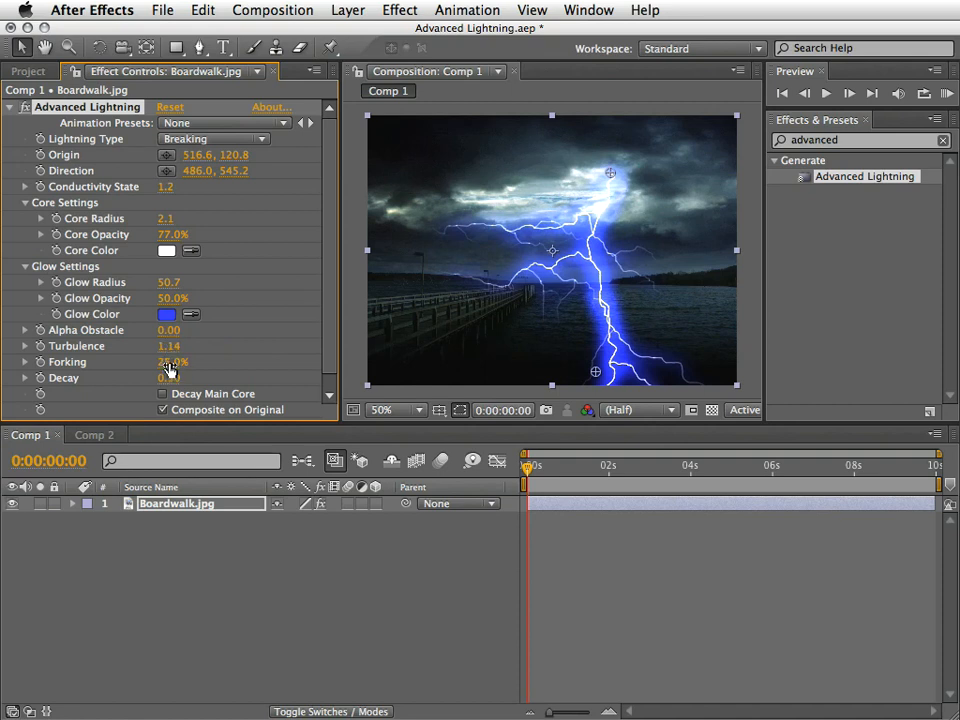
Step: Scrub Forking up to 65% for more branches, with Turbulence 1.14 and Decay 0.25
left_click_drag(170, 362, 192, 362)
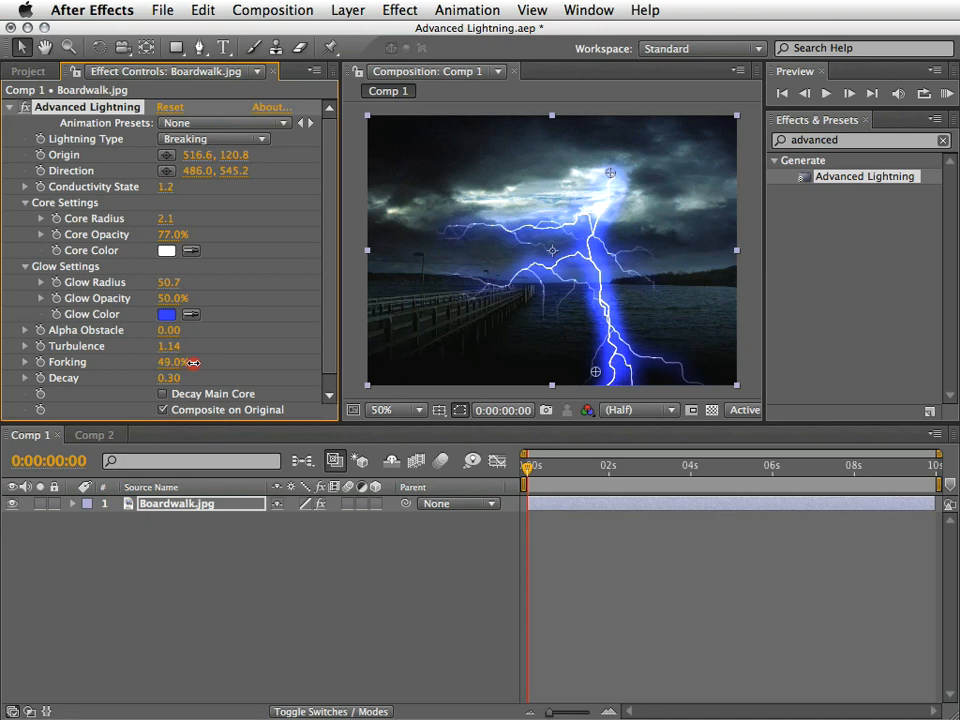
left_click_drag(175, 361, 215, 361)
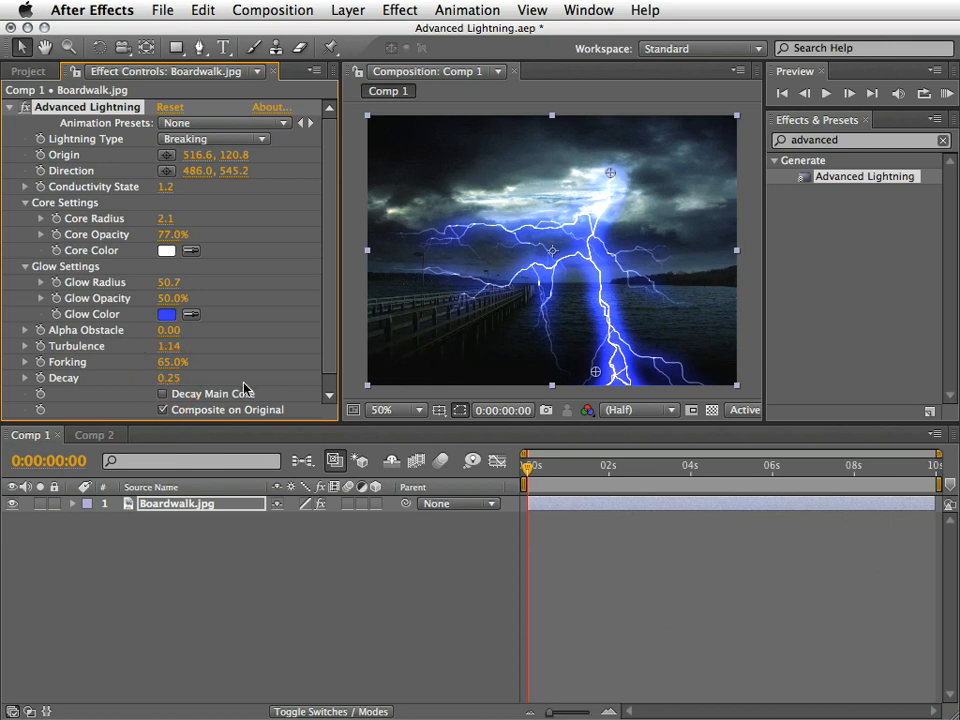
mouse_move(163, 400)
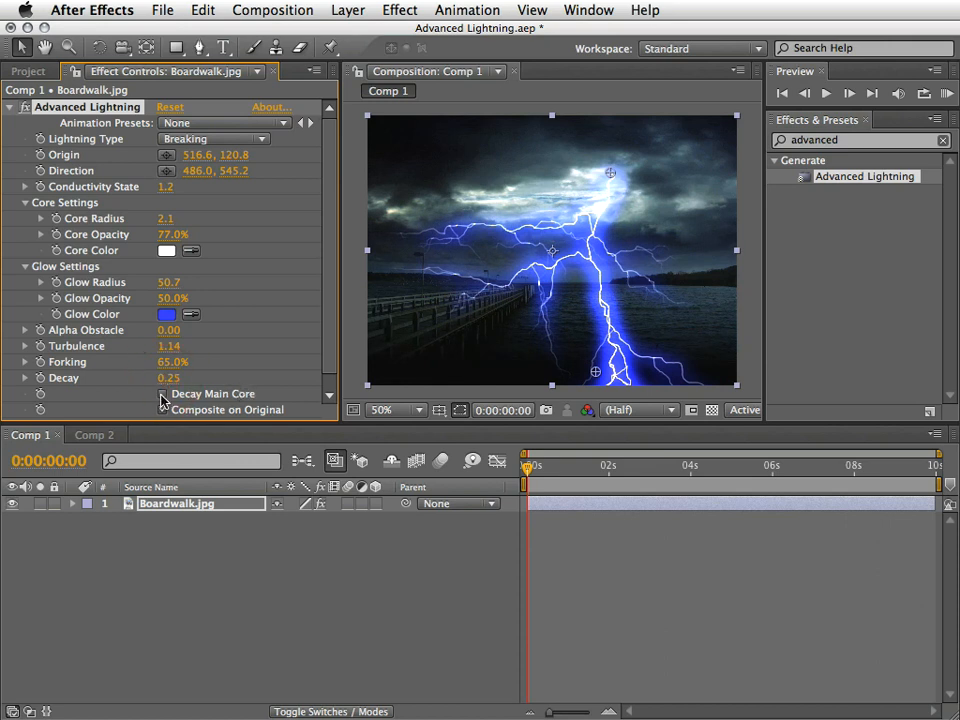
Step: Try Decay Main Core, then leave it off so the bolt keeps its full core
left_click(165, 394)
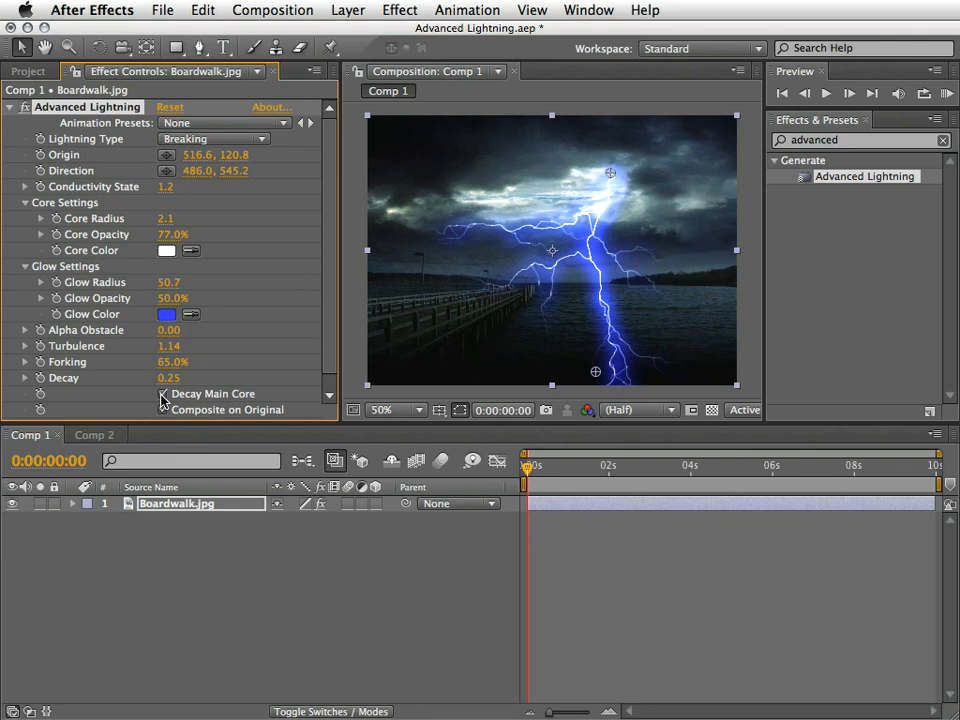
left_click(163, 409)
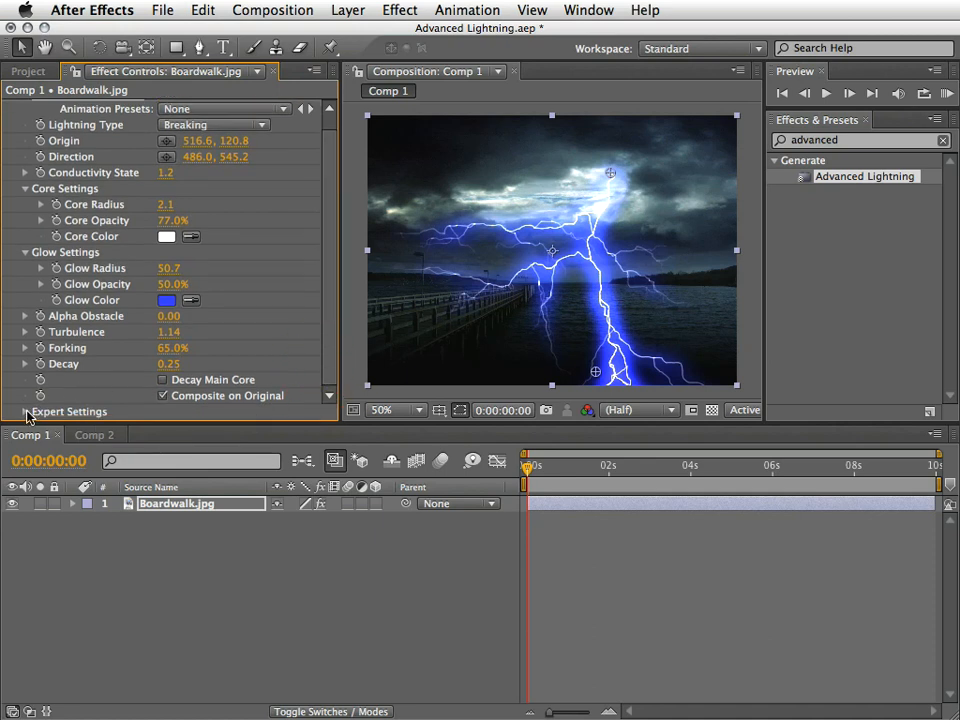
Step: Set Min. Forkdistance to 74 and Termination Threshold to 98.7%, keeping the Linear fractal type
scroll("down", 3)
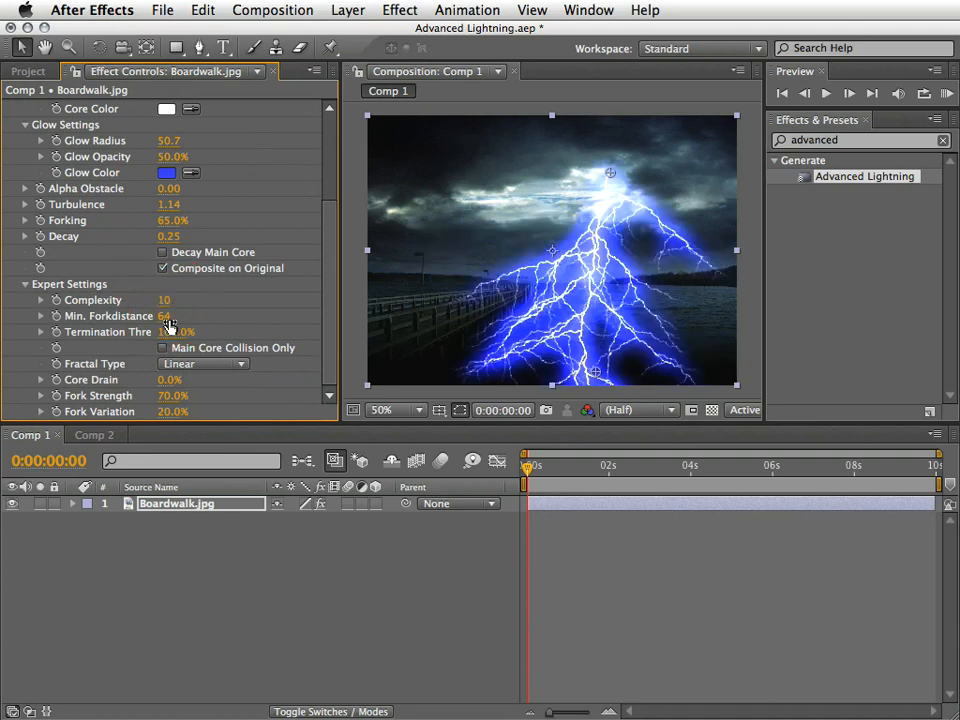
left_click_drag(165, 315, 178, 315)
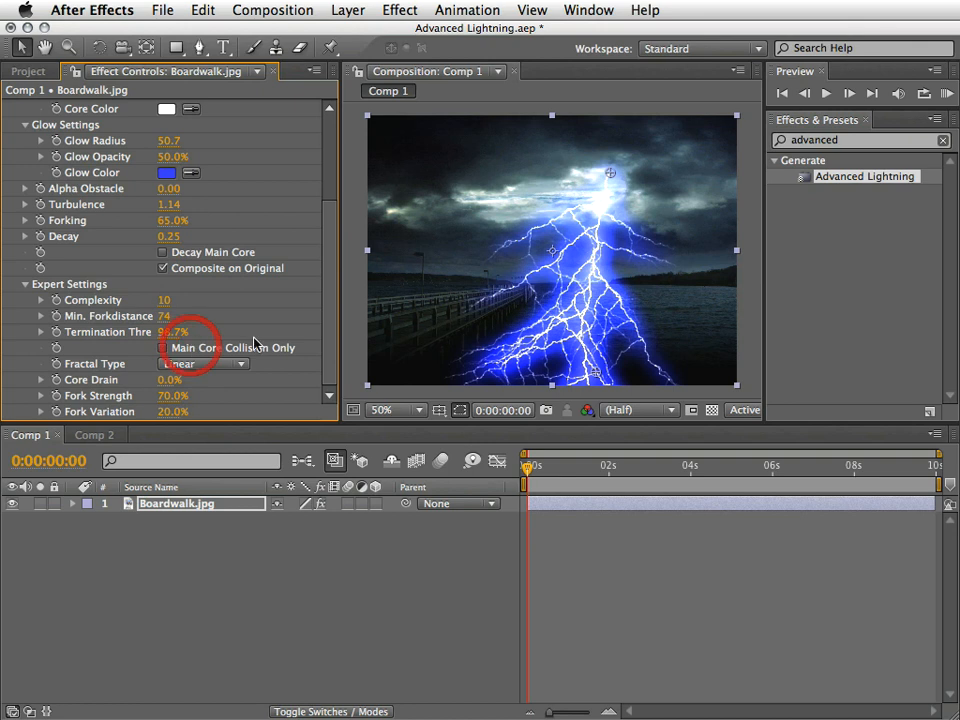
left_click(203, 363)
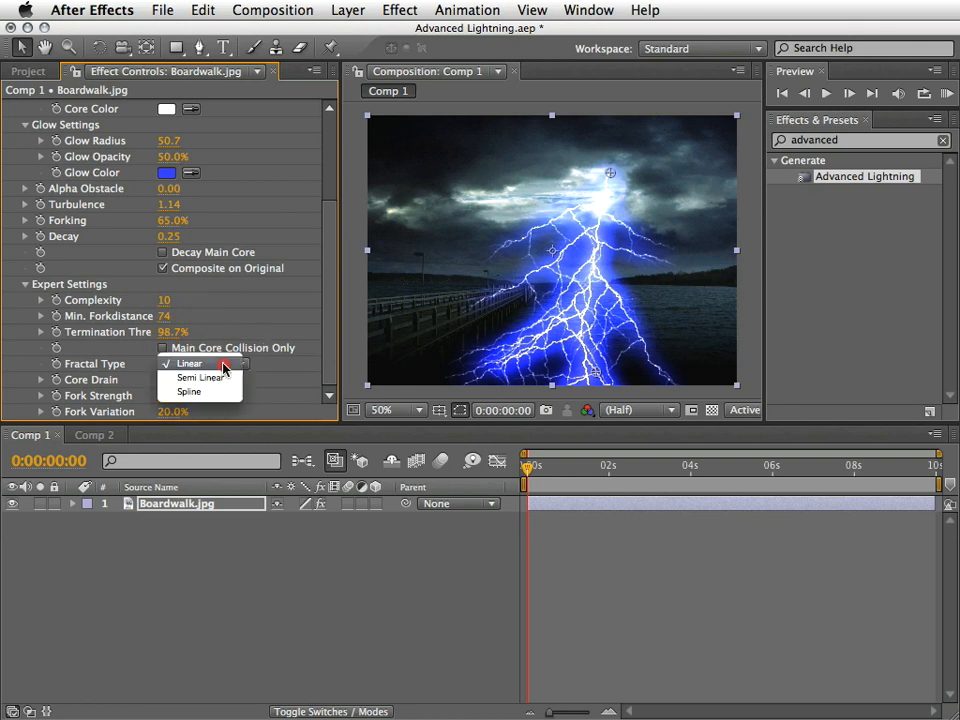
left_click(200, 377)
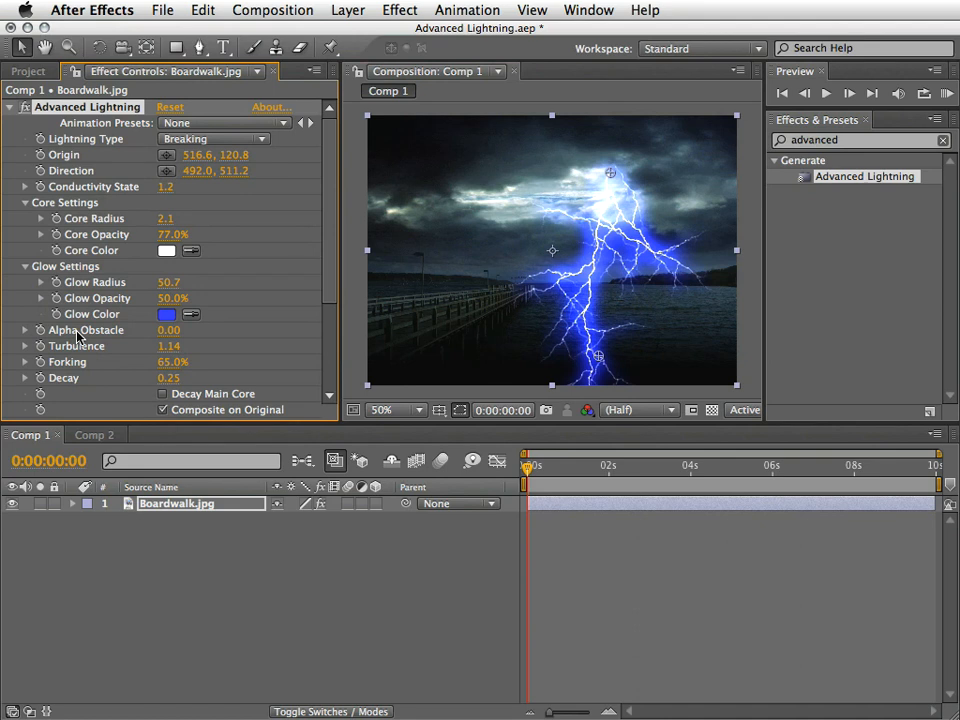
mouse_move(93, 394)
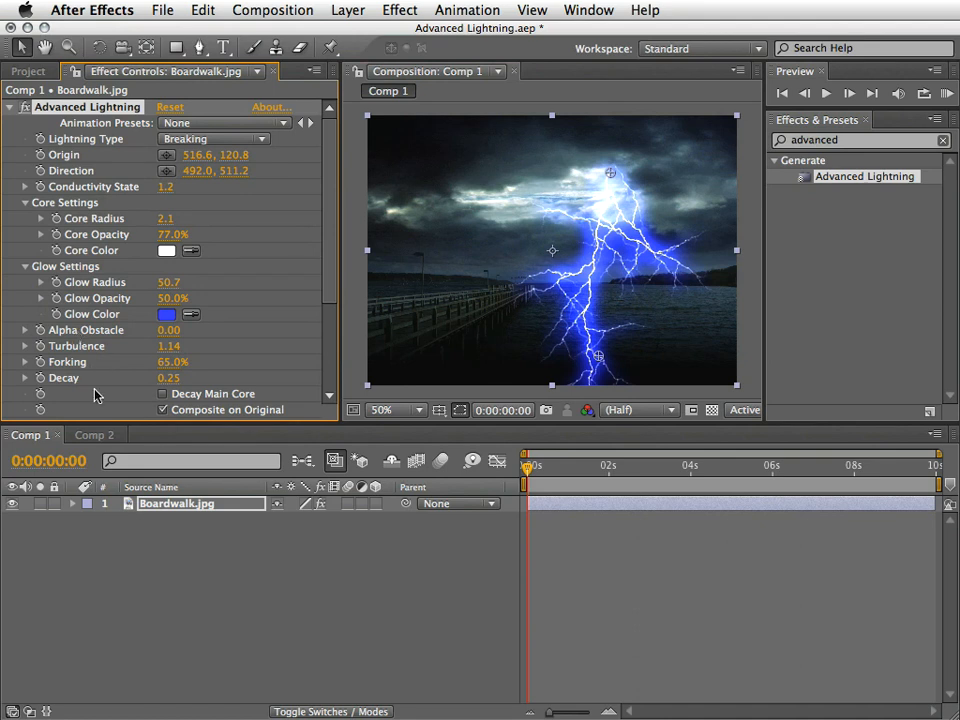
Step: In Comp 2, select the Power.ai logo layer and briefly check its transparent background
left_click(94, 435)
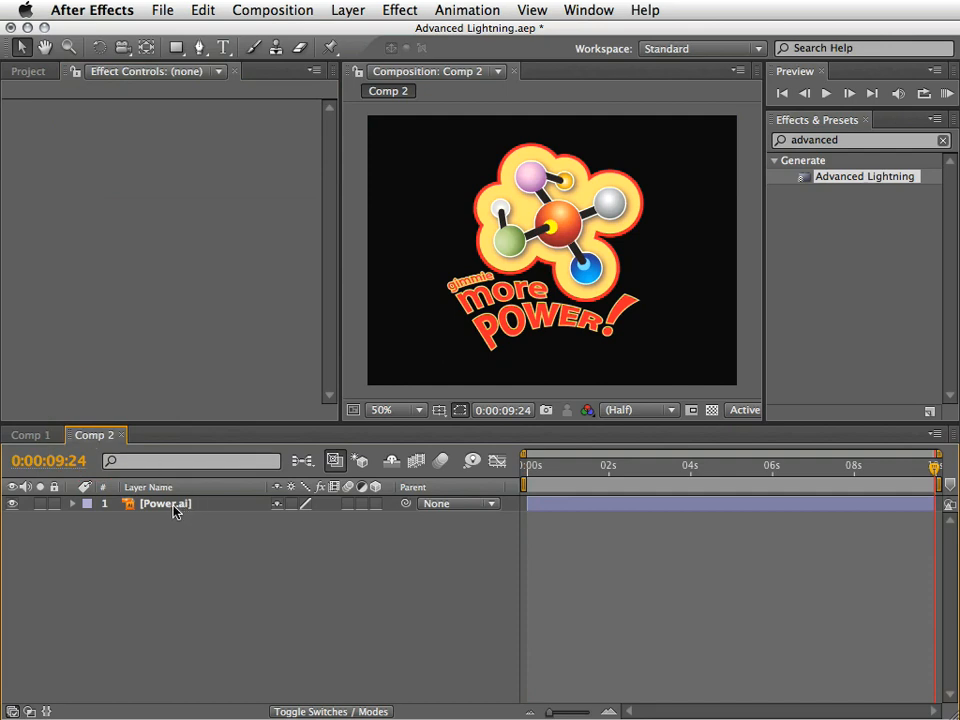
left_click(165, 503)
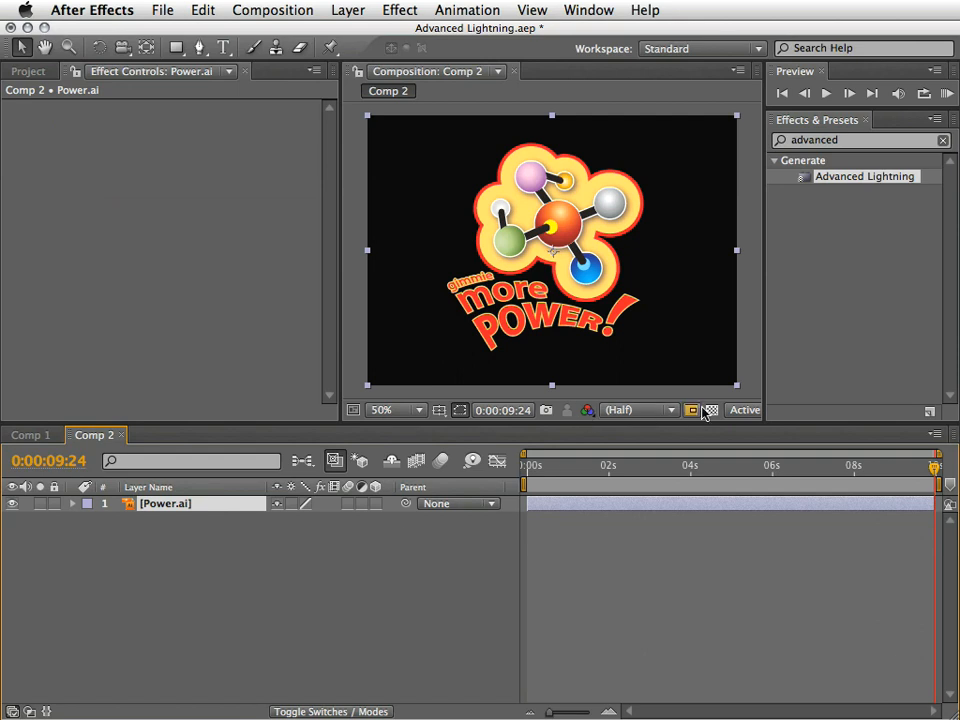
left_click(710, 410)
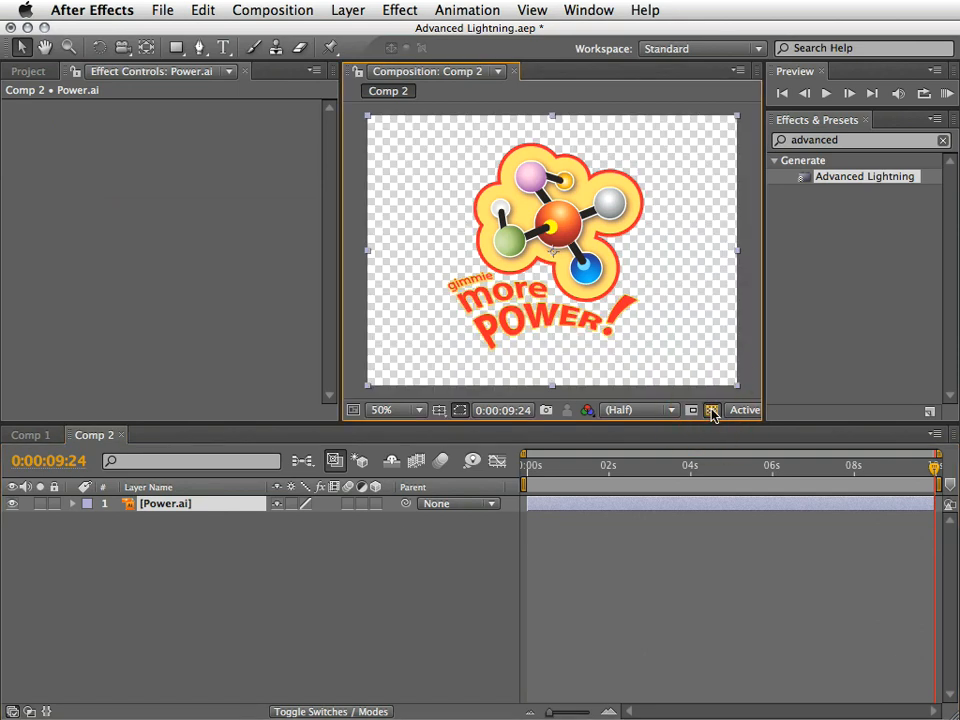
left_click(711, 410)
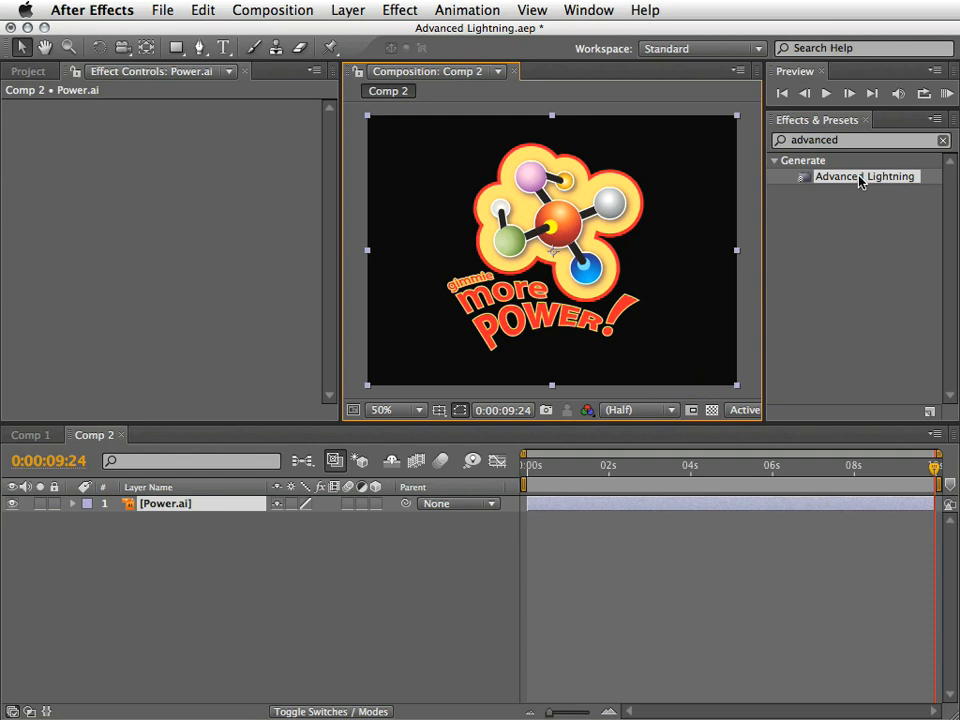
Step: Apply Advanced Lightning to Power.ai, composited over the logo artwork
double_click(864, 176)
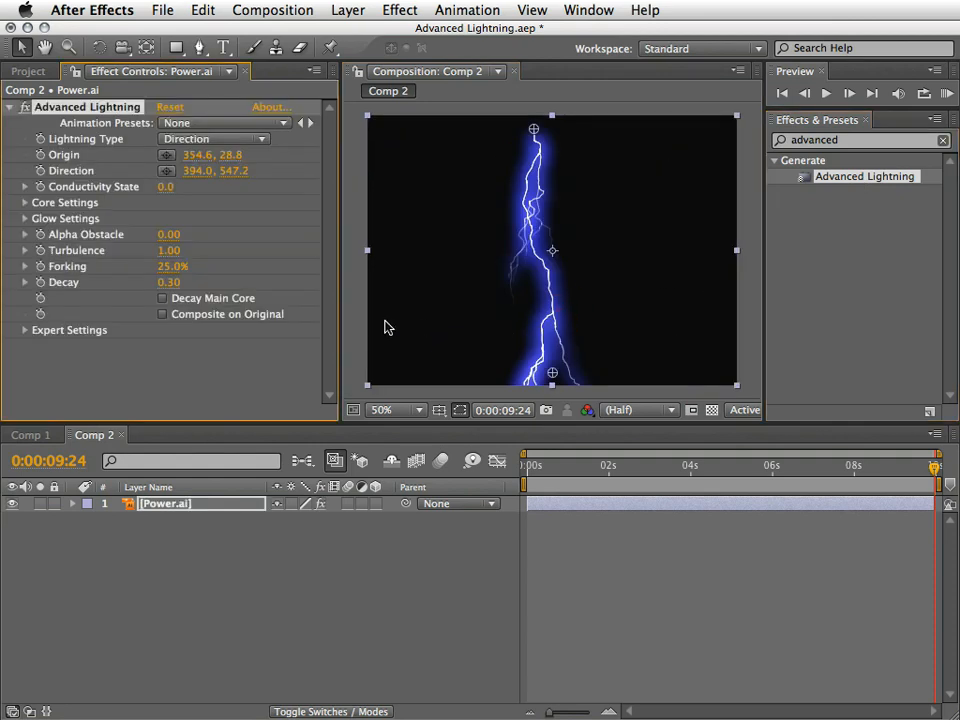
left_click(162, 314)
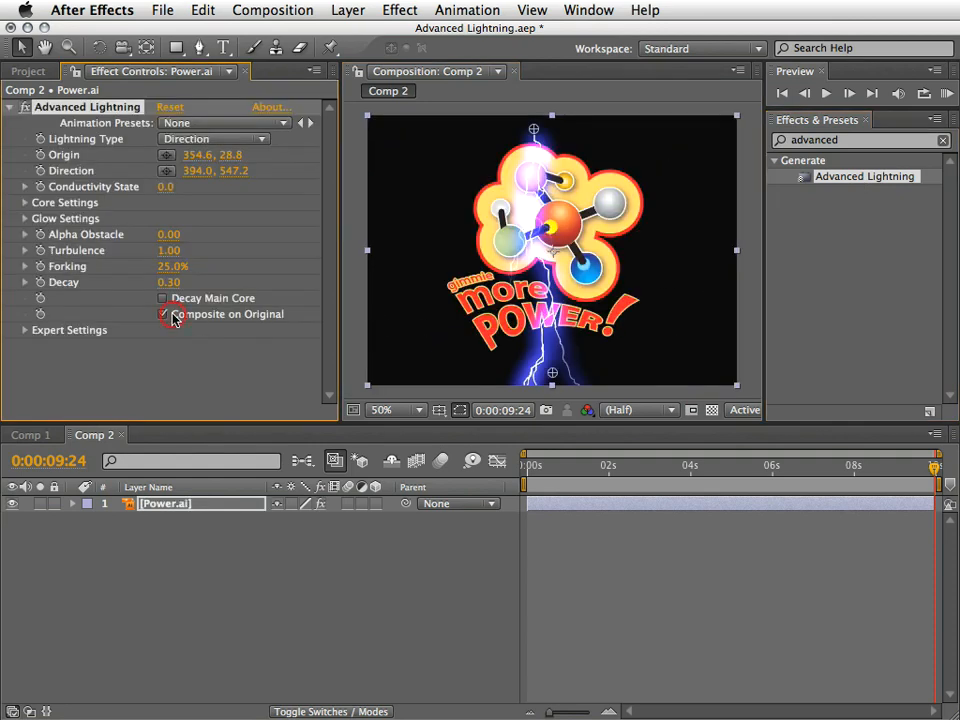
left_click(163, 314)
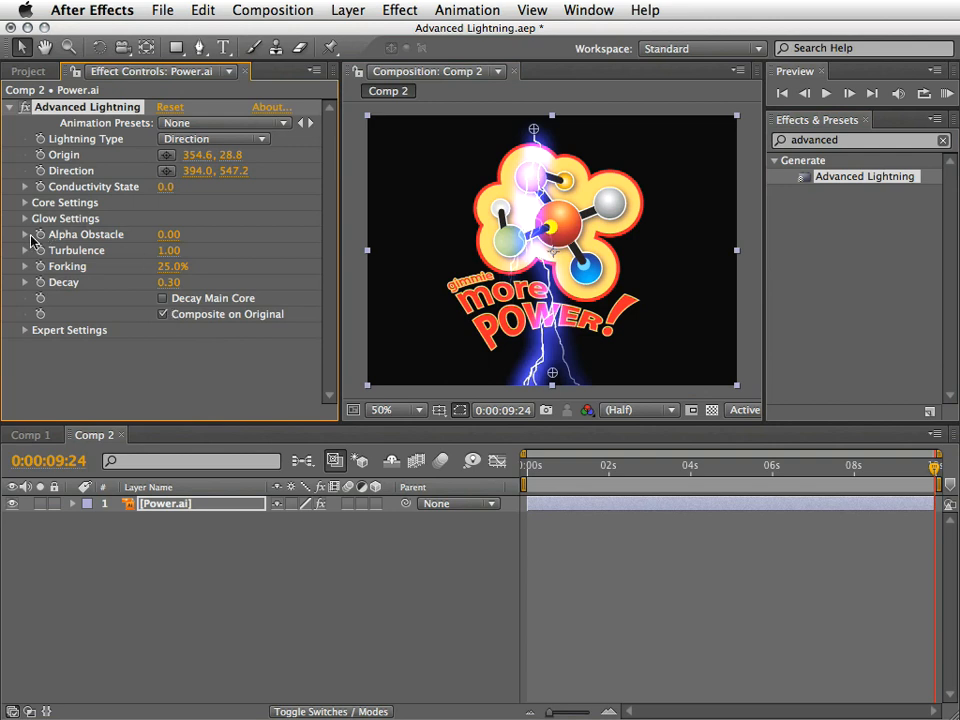
Step: Set Alpha Obstacle to 11.40 and reroute the bolt down the logo's left side
left_click(24, 234)
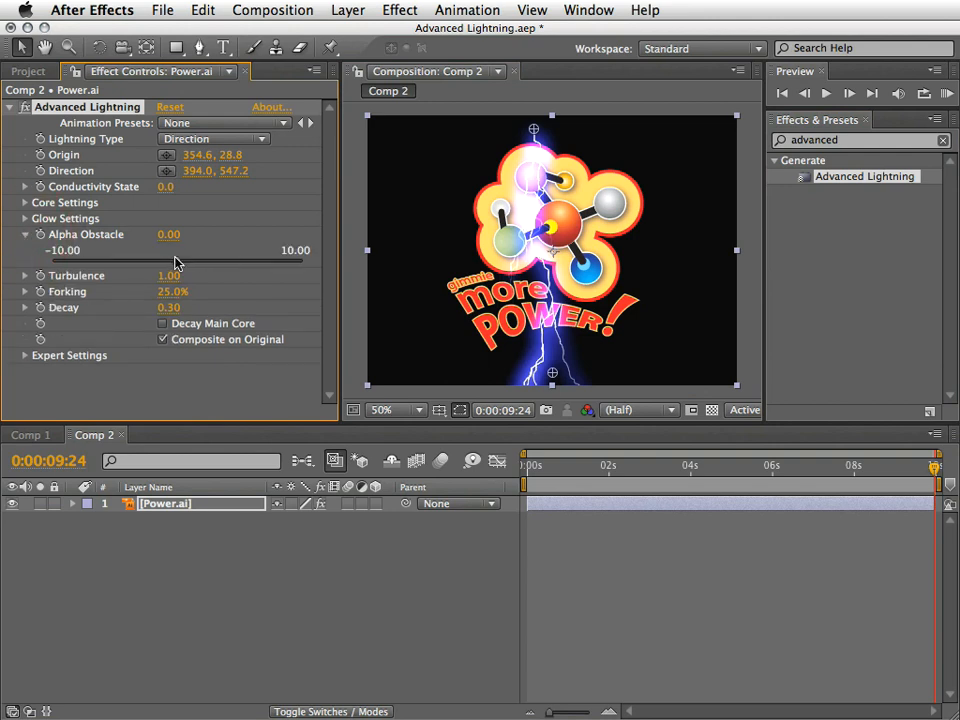
left_click_drag(168, 262, 285, 262)
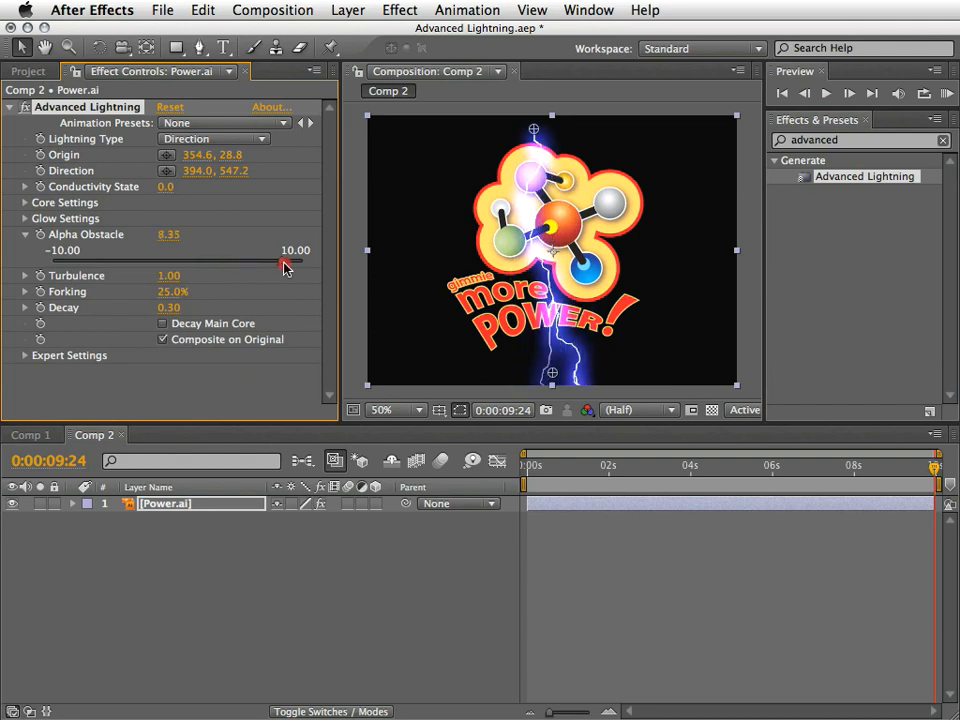
left_click_drag(285, 262, 307, 262)
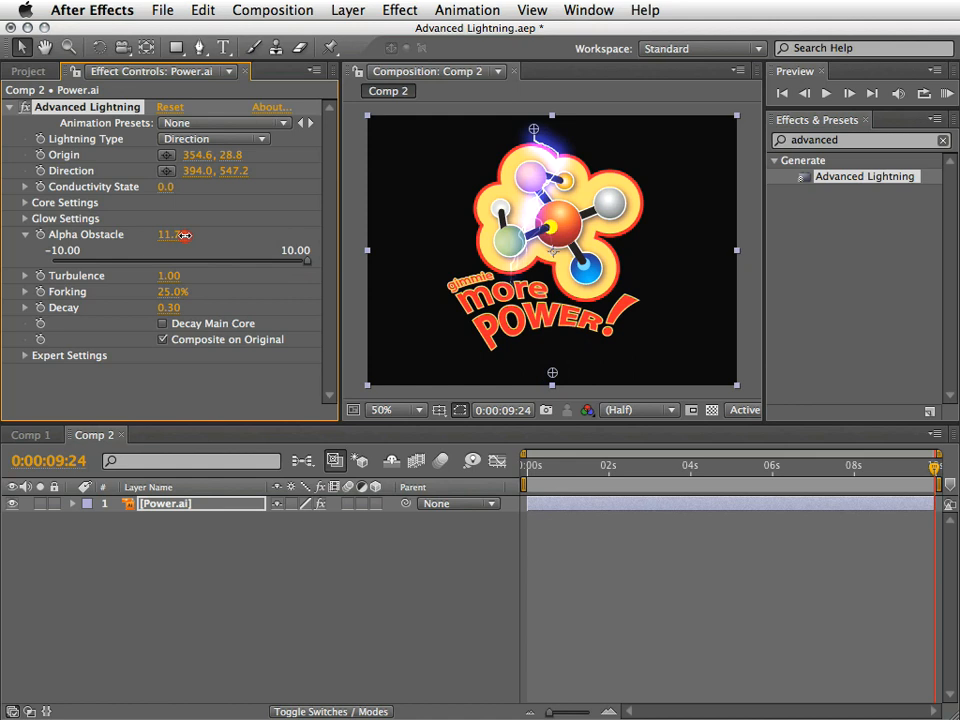
left_click_drag(170, 234, 196, 243)
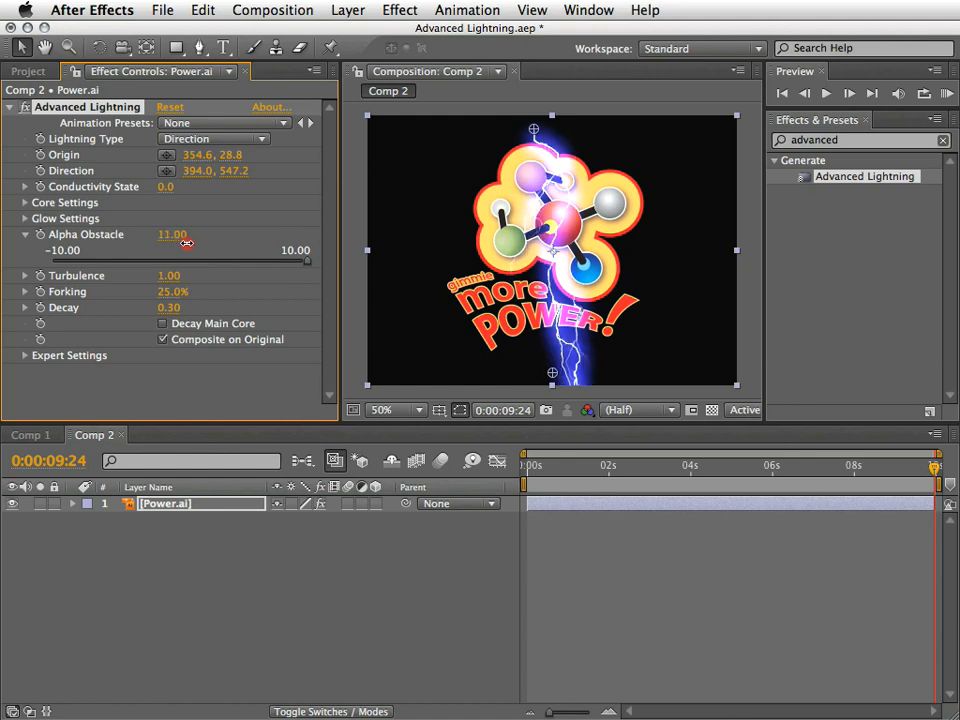
left_click_drag(172, 234, 178, 234)
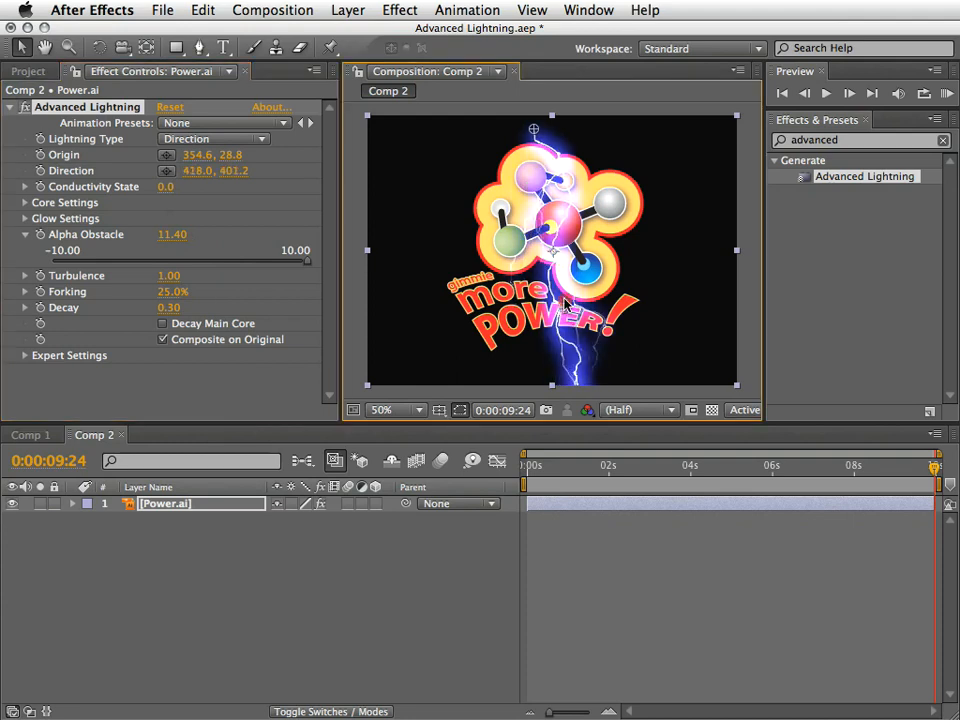
left_click_drag(533, 130, 450, 138)
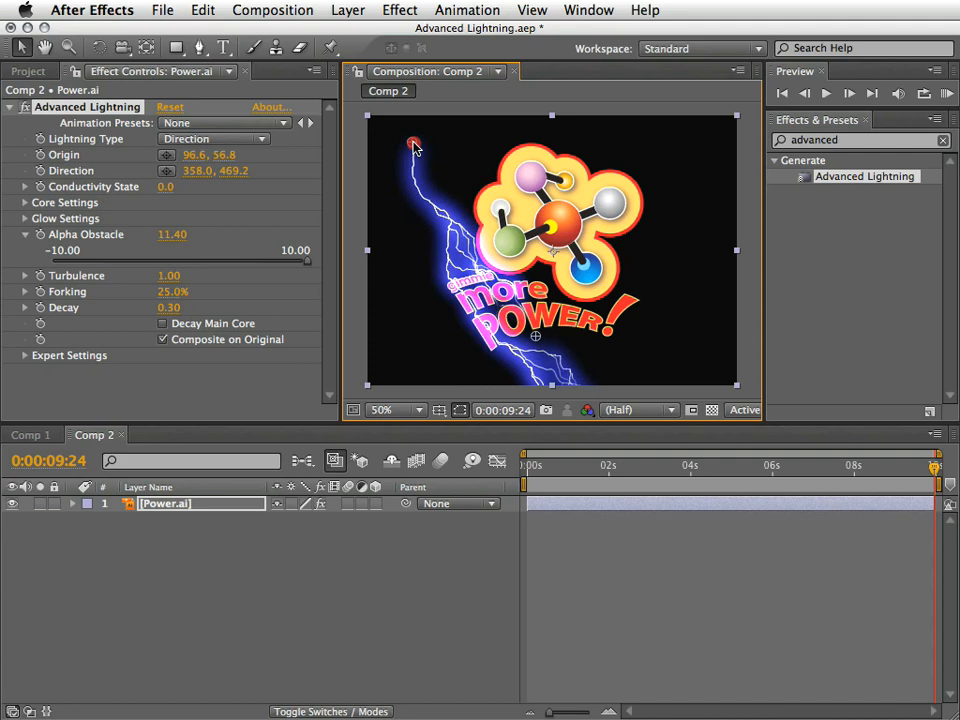
Step: Place the lightning origin at 224.6, 42.8, then view at full resolution to inspect the edge
left_click_drag(413, 143, 474, 135)
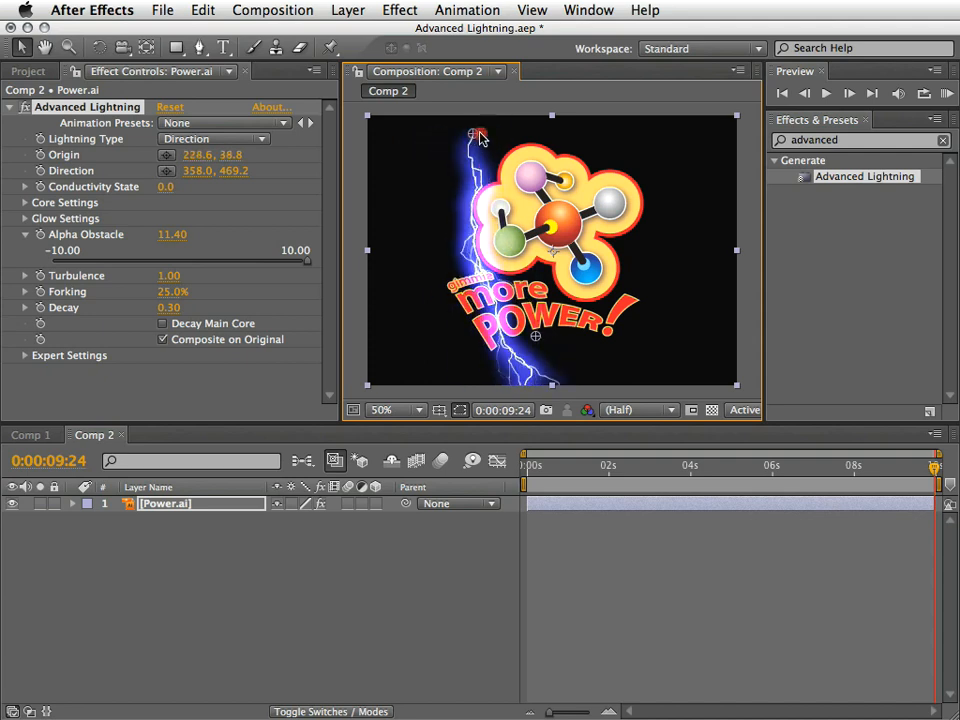
left_click_drag(472, 135, 472, 137)
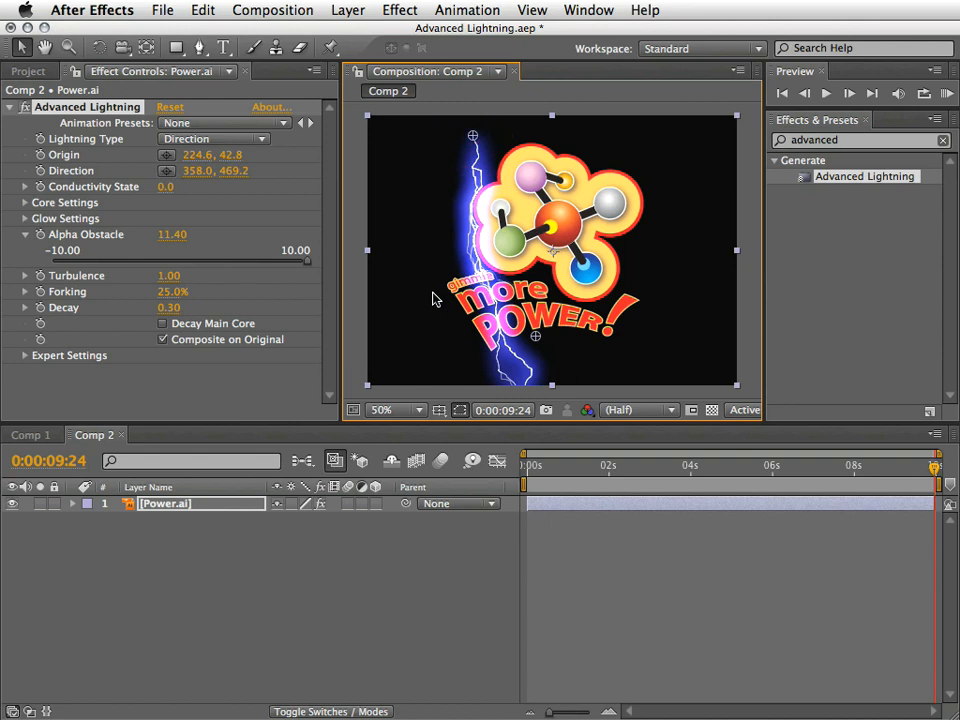
mouse_move(456, 343)
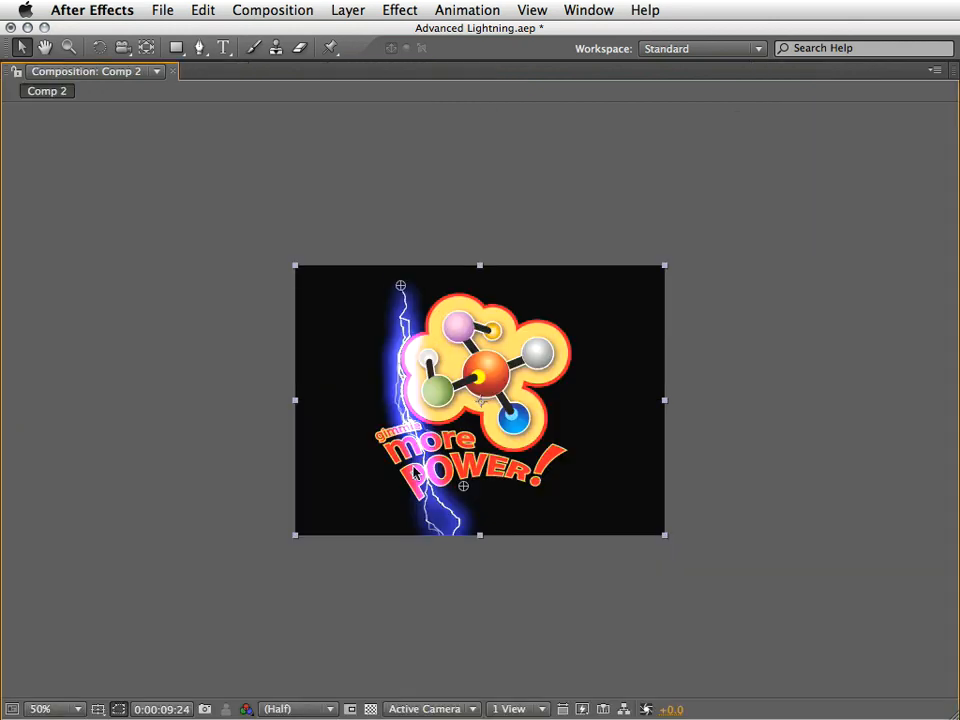
left_click(42, 709)
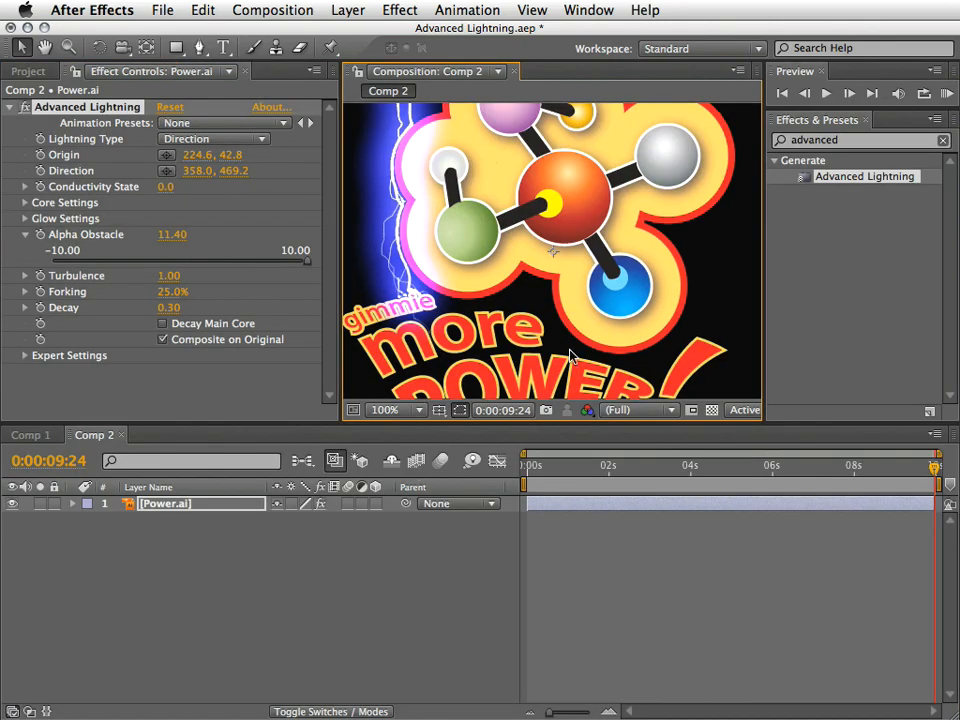
left_click(395, 410)
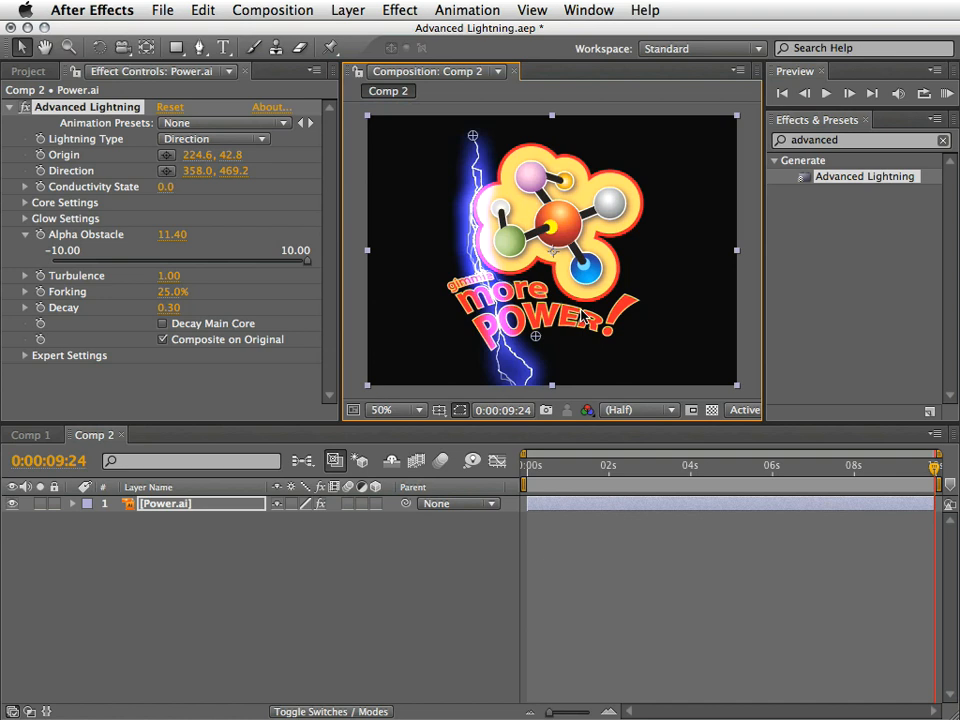
mouse_move(880, 550)
type("v")
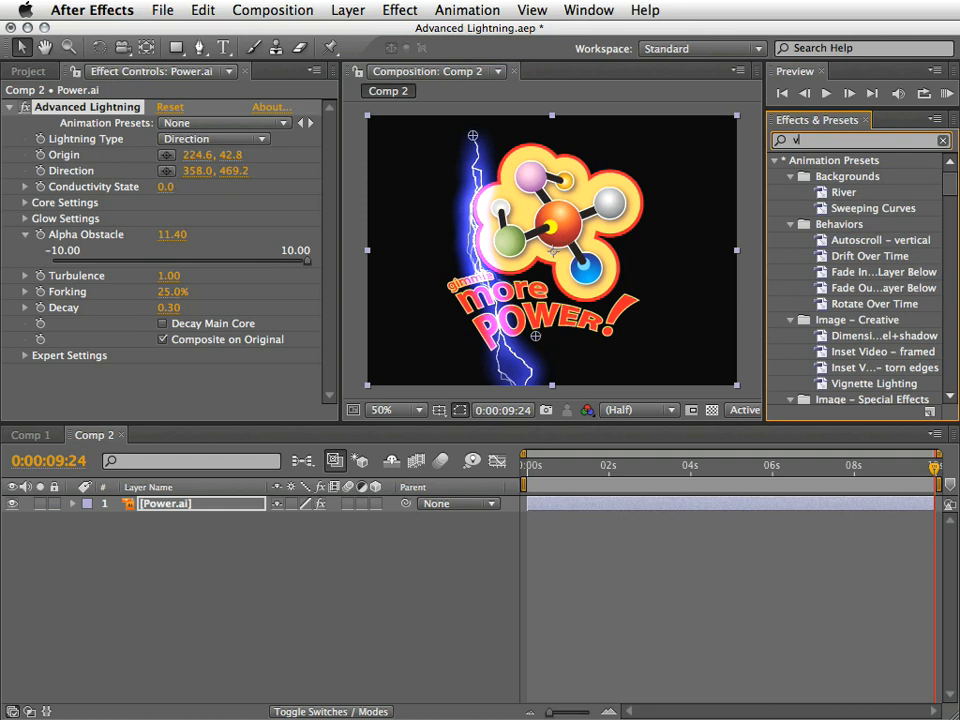
type("ector")
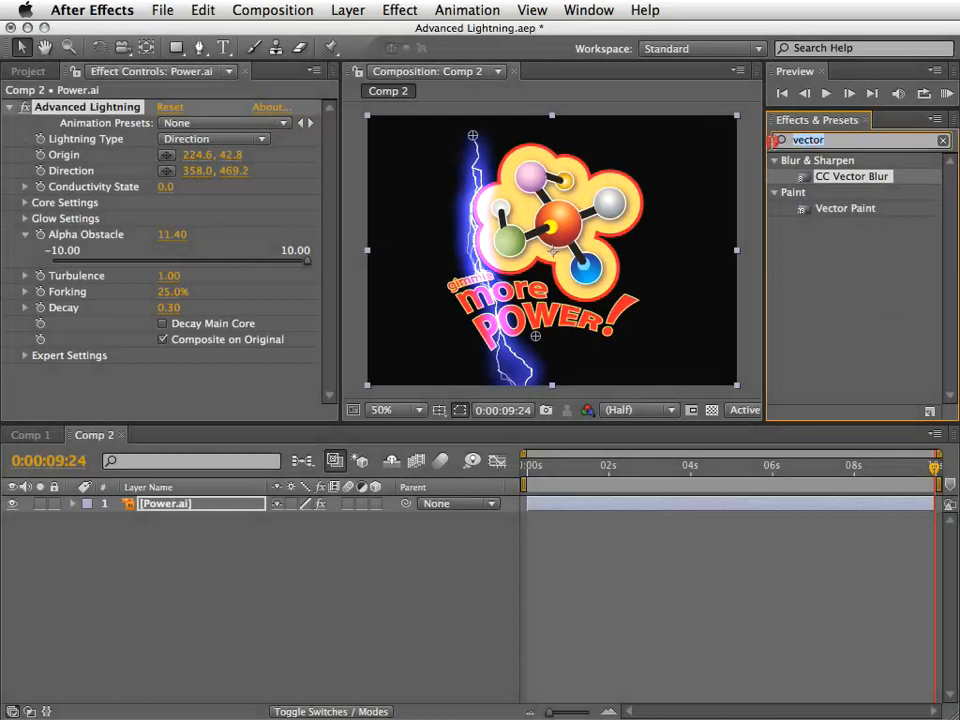
type("expos")
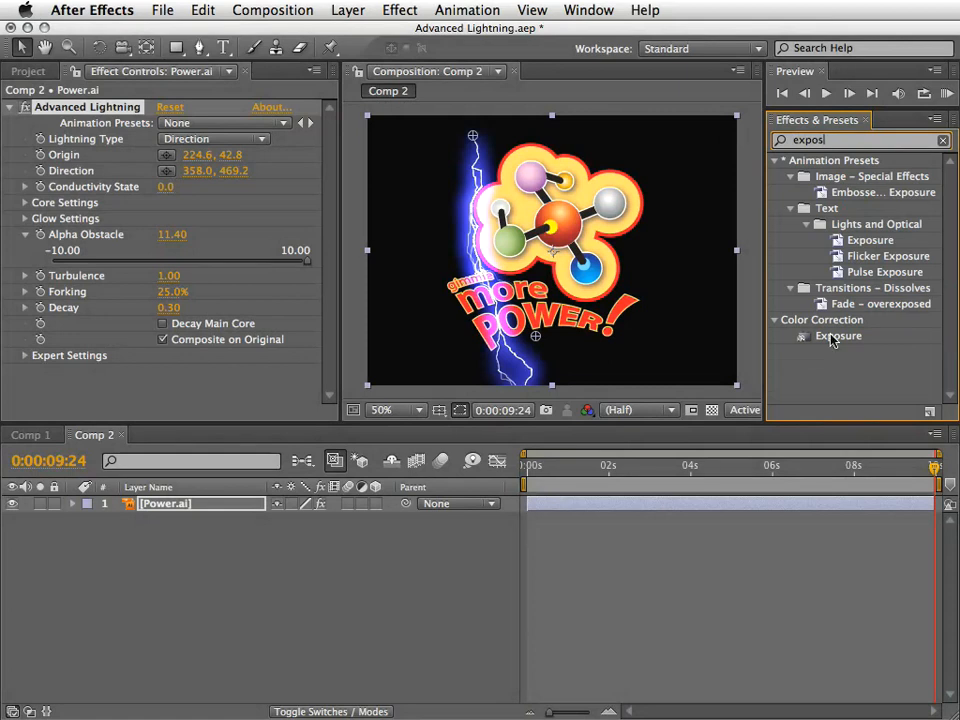
left_click(775, 160)
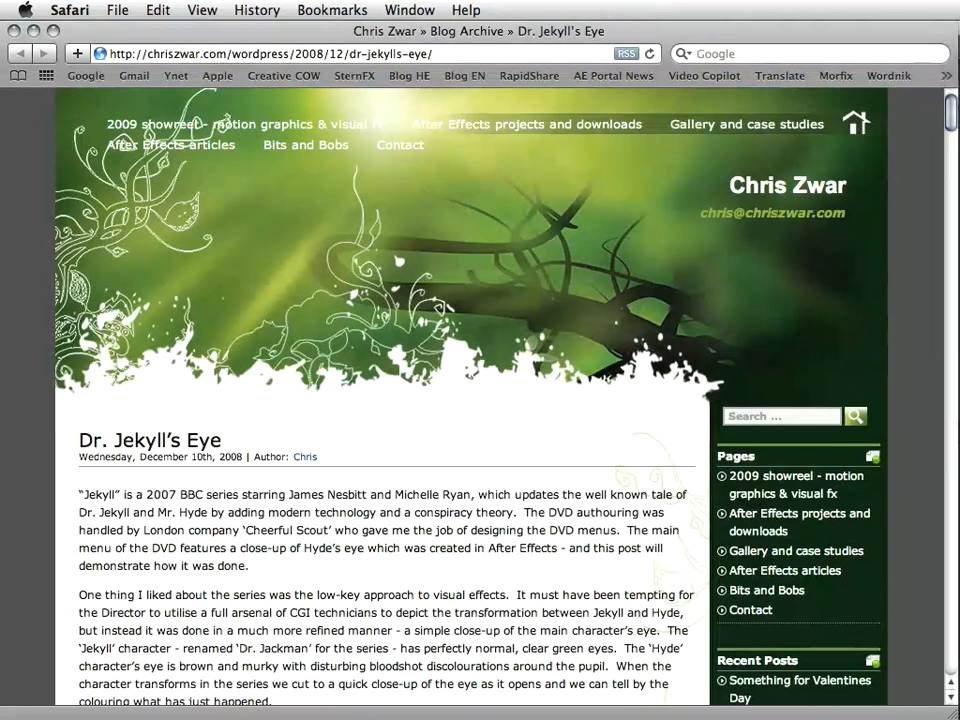
mouse_move(685, 307)
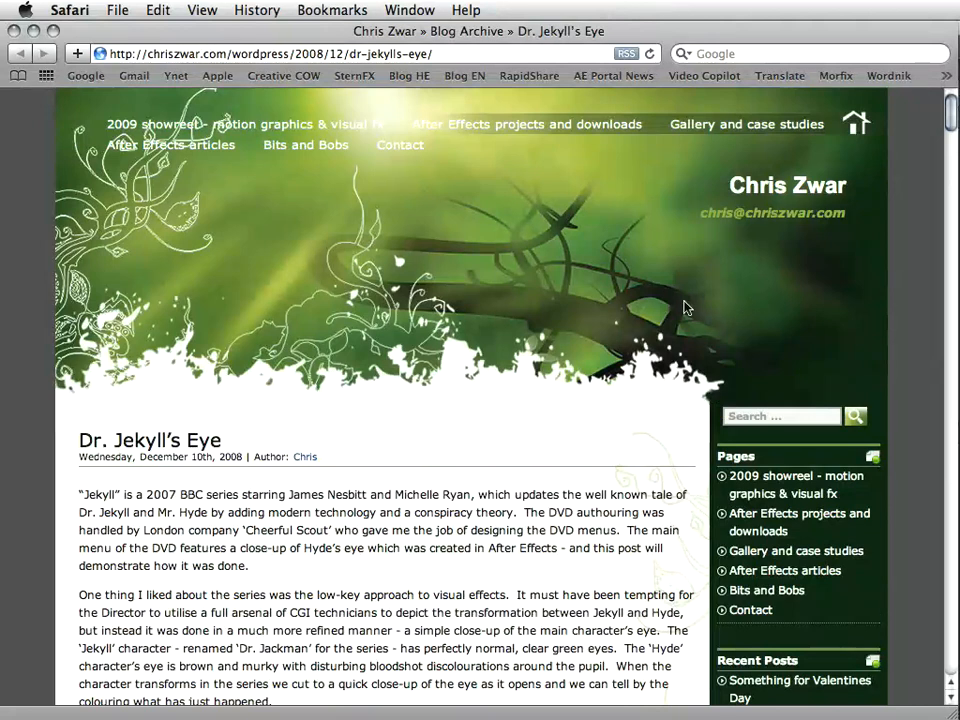
Step: Scroll the Dr. Jekyll's Eye post down to the red lightning blood-vessel image
scroll("down", 3)
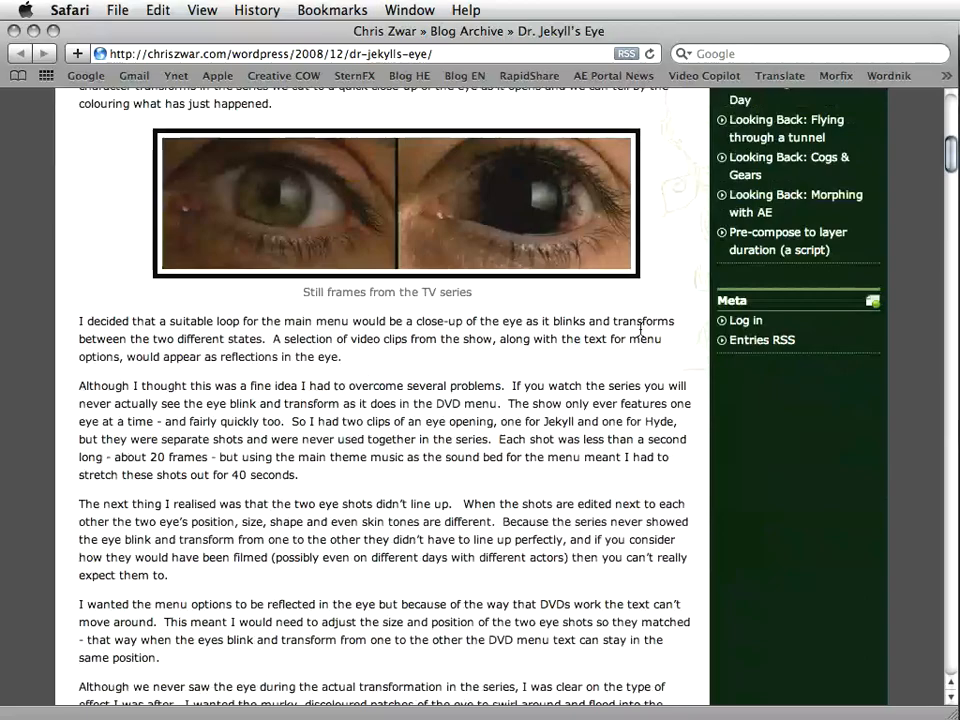
scroll("down", 3)
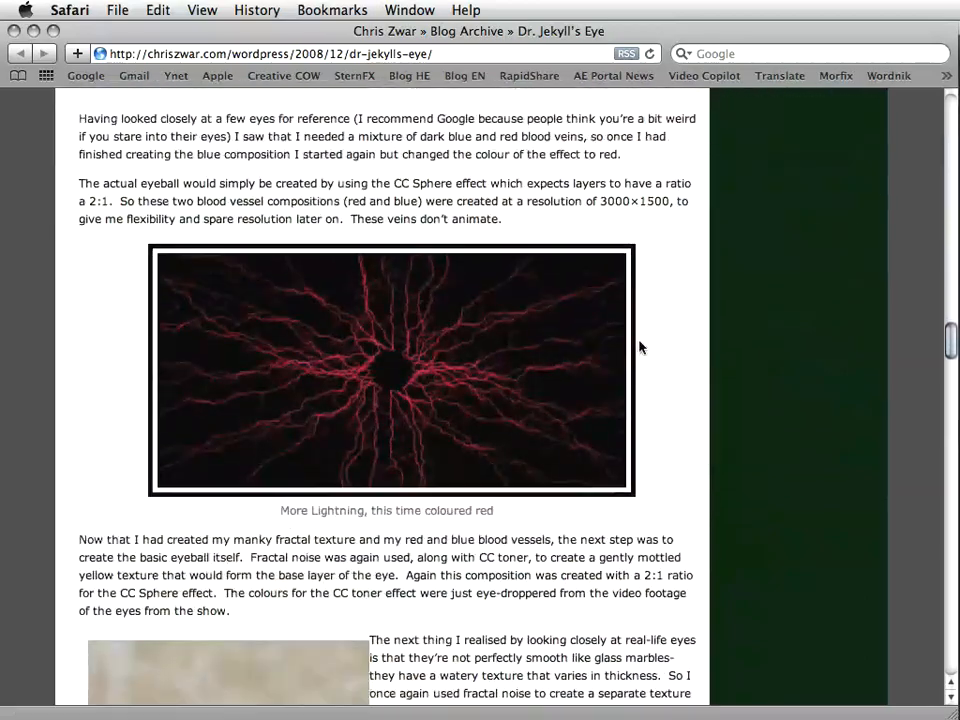
scroll("down", 3)
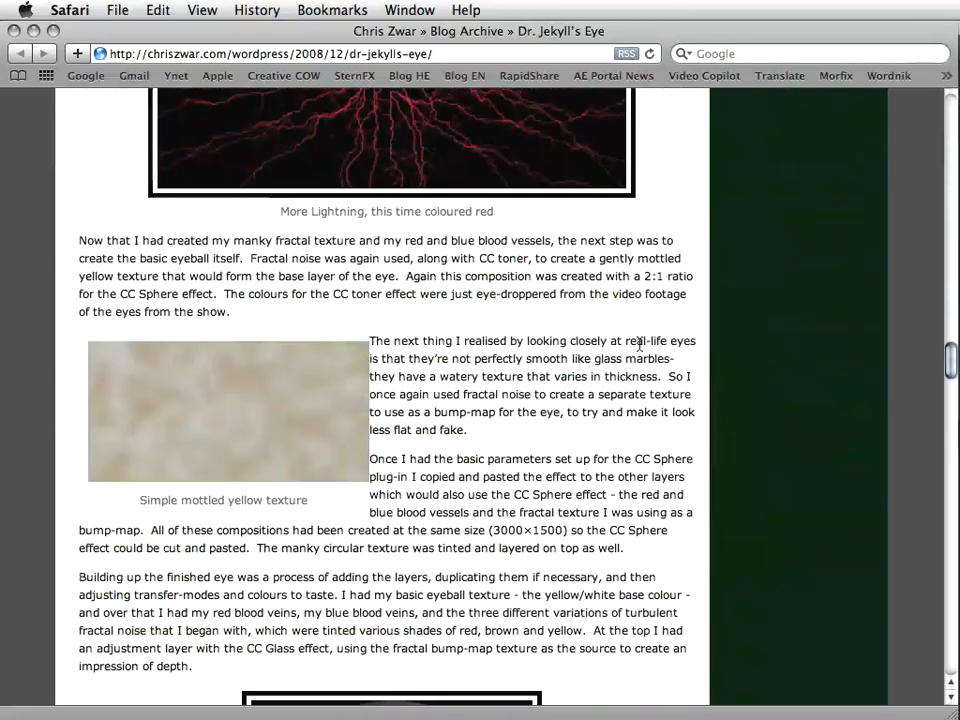